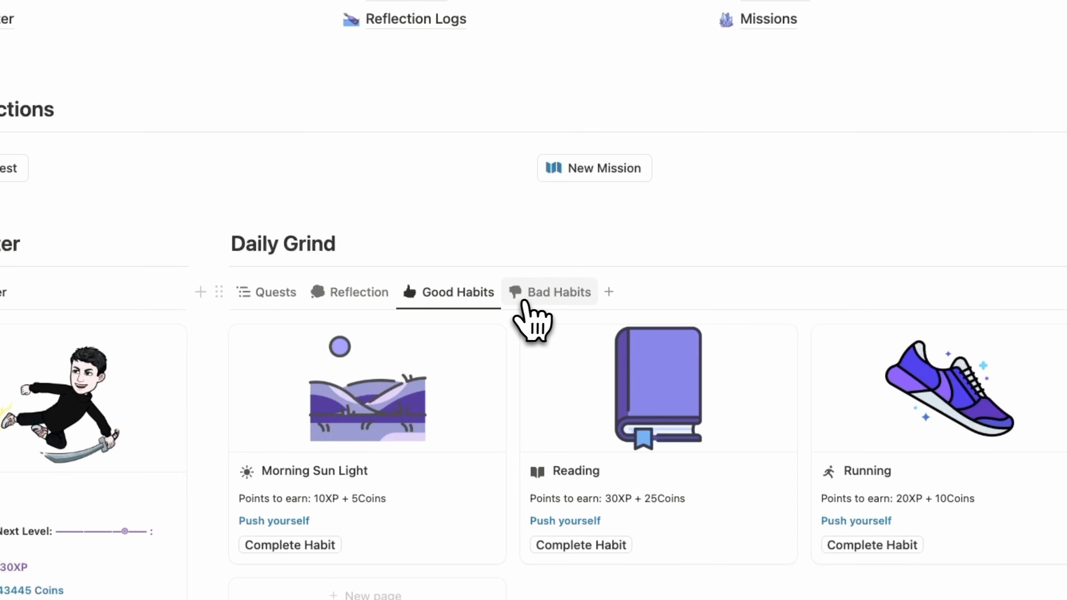
Step: Show the Bad Habits and then the Quests boards in the Daily Grind section
{"action": "left_click", "coordinate": [559, 292]}
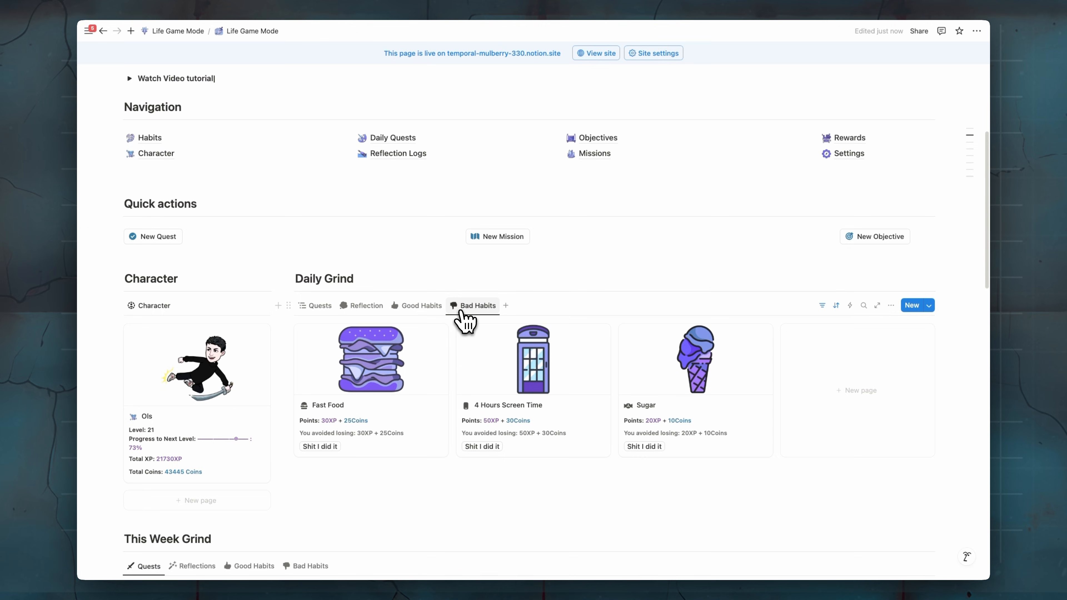
{"action": "left_click", "coordinate": [318, 306]}
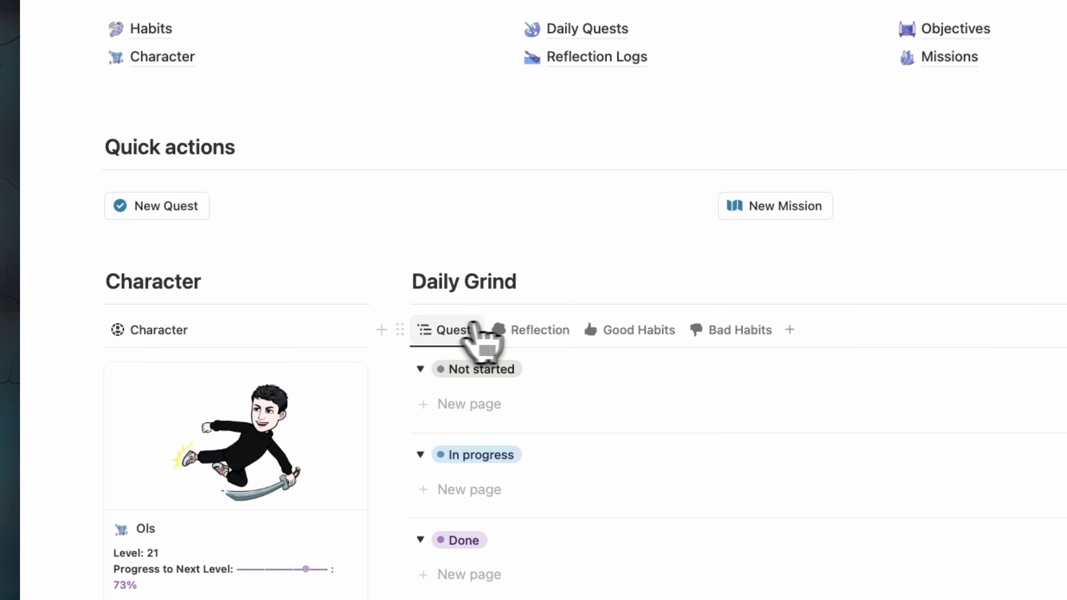
{"action": "scroll", "scroll_direction": "down", "scroll_amount": 3}
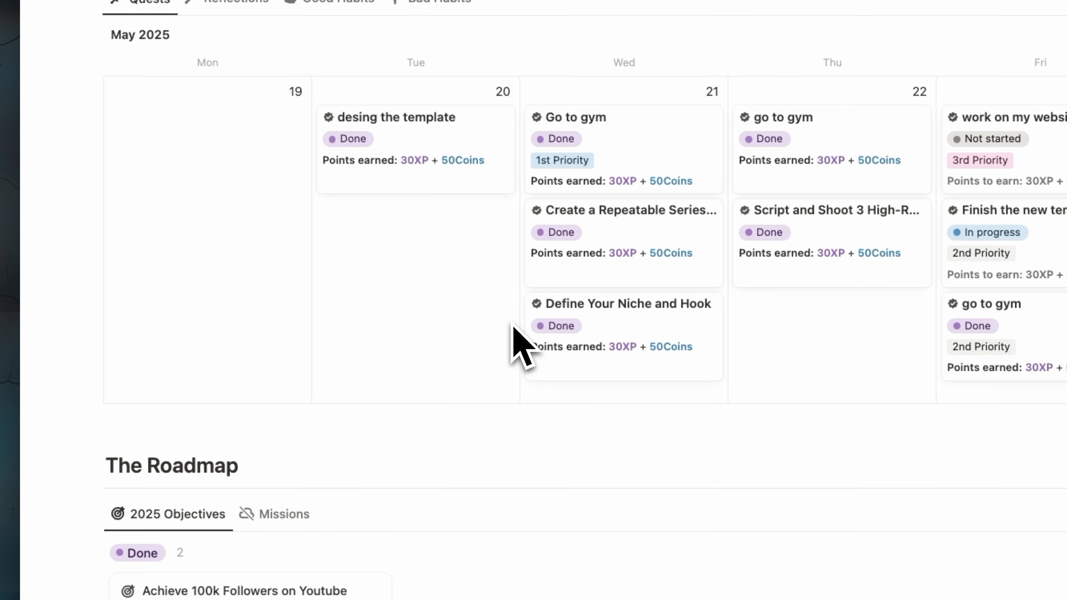
{"action": "scroll", "scroll_direction": "down", "scroll_amount": 3}
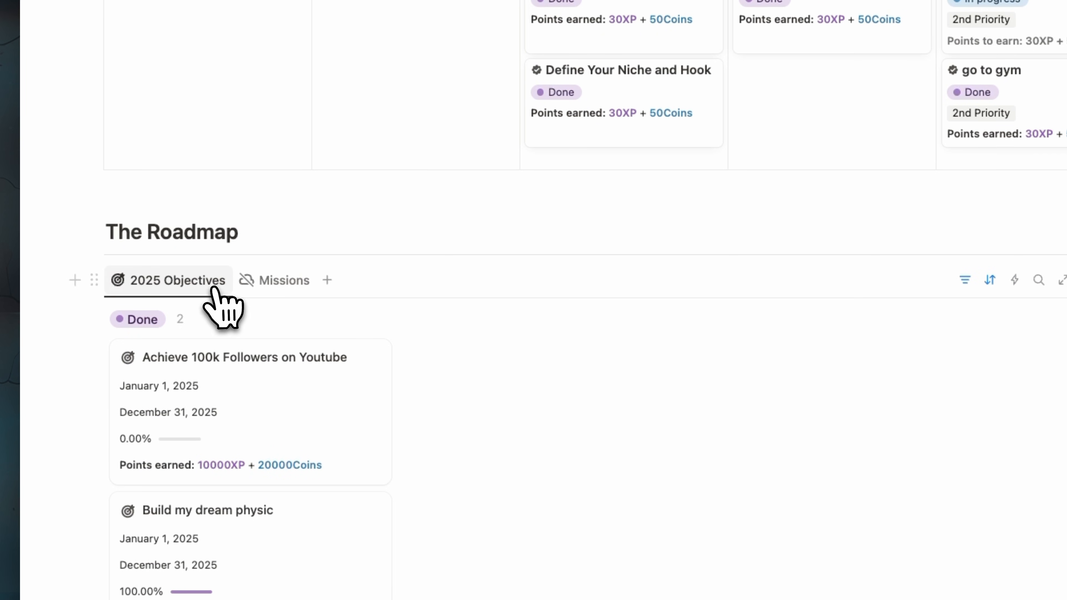
Step: View the 2025 objectives in The Roadmap and return up to the Daily Grind section
{"action": "left_click", "coordinate": [275, 280]}
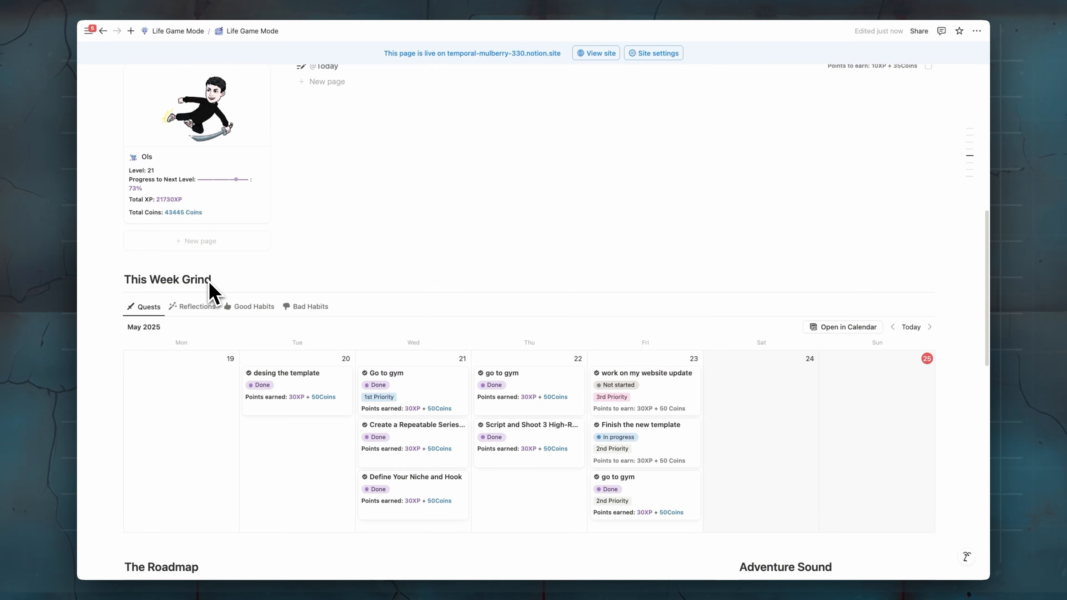
{"action": "scroll", "scroll_direction": "up", "scroll_amount": 3}
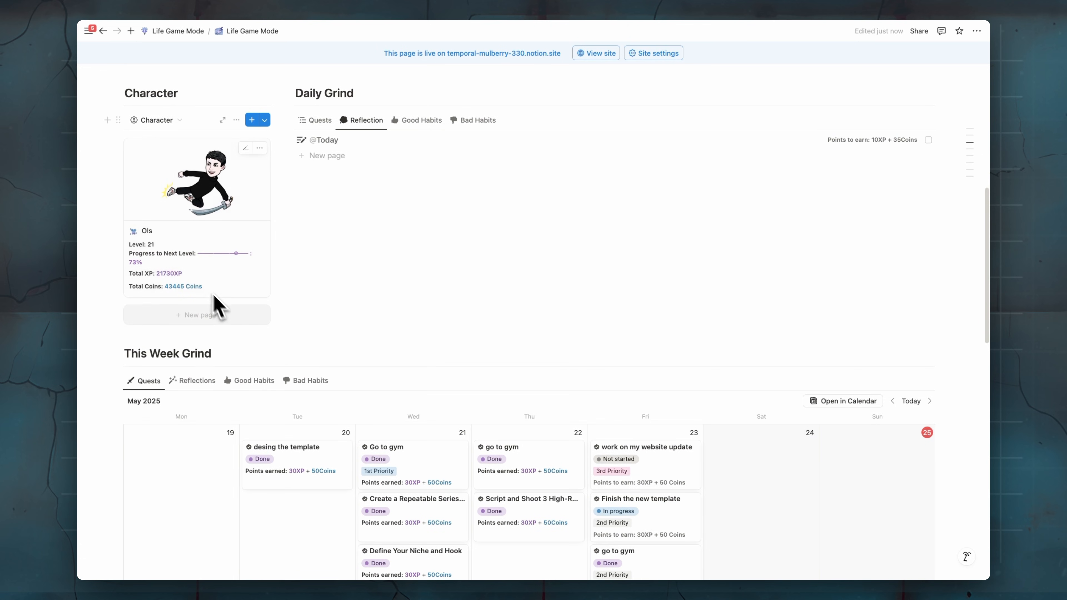
{"action": "scroll", "scroll_direction": "up", "scroll_amount": 3}
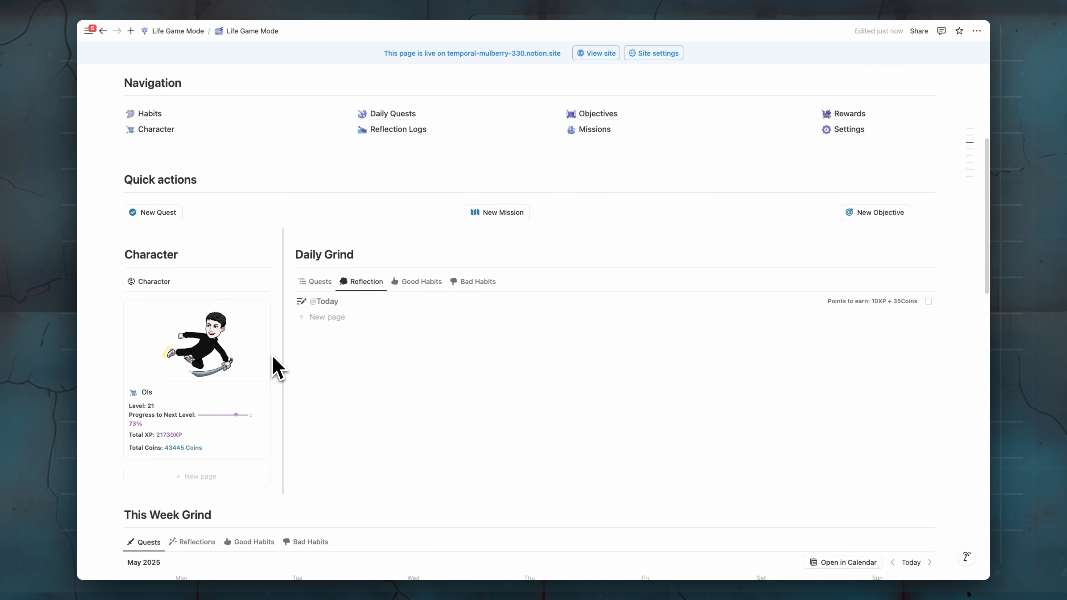
Step: Reveal the Watch Video tutorial, then list Fast Food, 4 Hours Screen Time and Sugar under Bad Habits
{"action": "scroll", "scroll_direction": "up", "scroll_amount": 3}
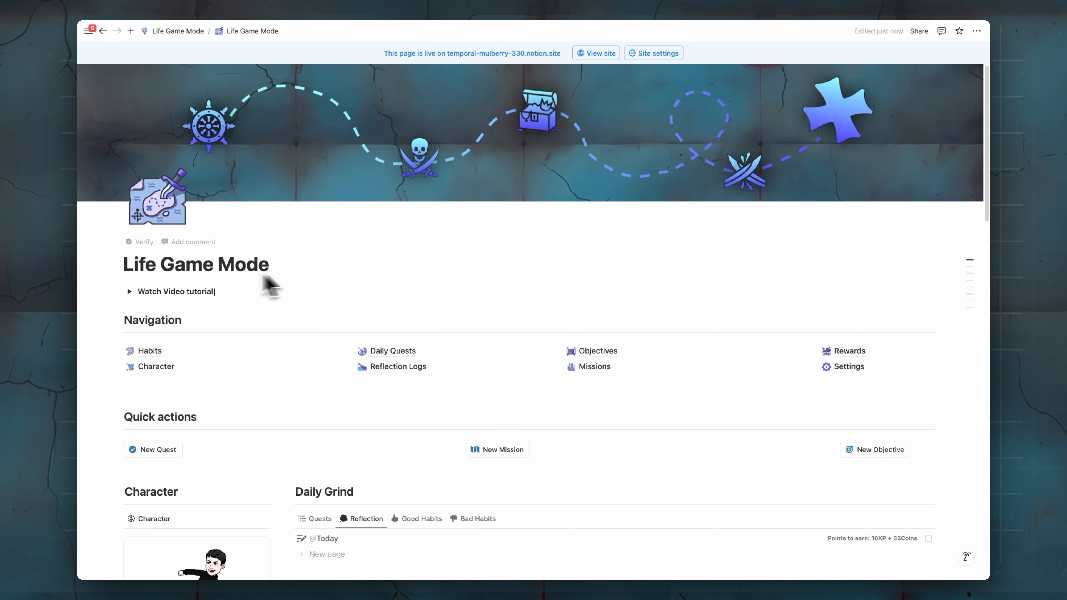
{"action": "left_click", "coordinate": [129, 291]}
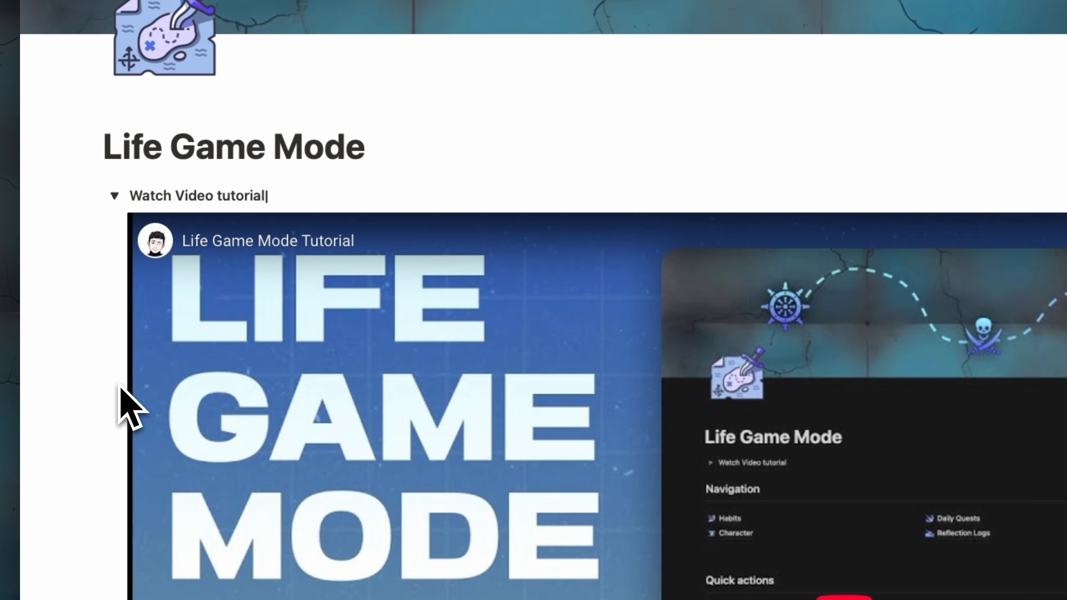
{"action": "scroll", "scroll_direction": "down", "scroll_amount": 3}
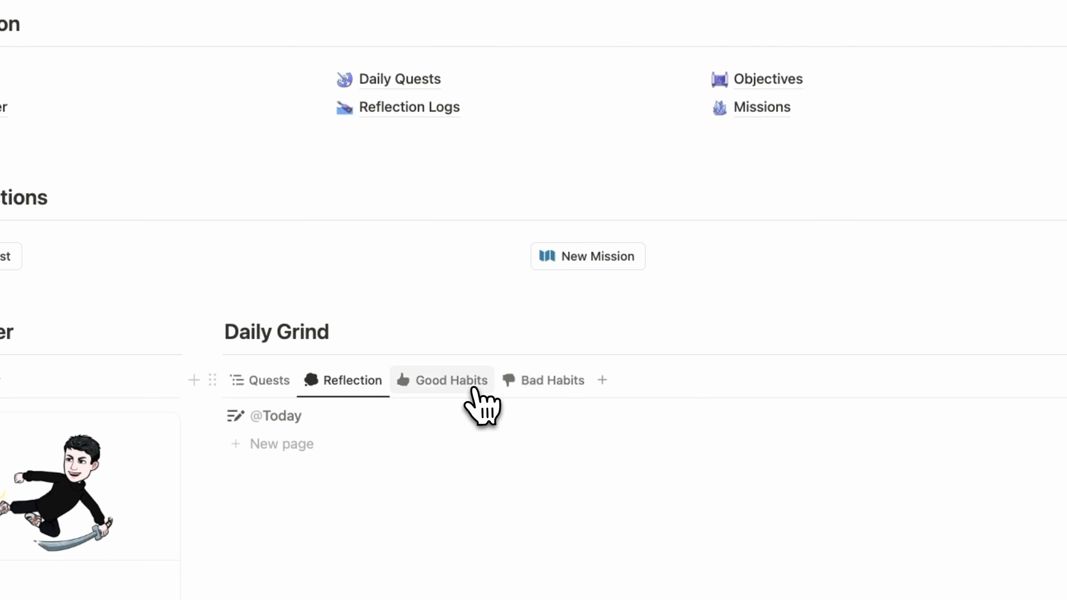
{"action": "left_click", "coordinate": [552, 380]}
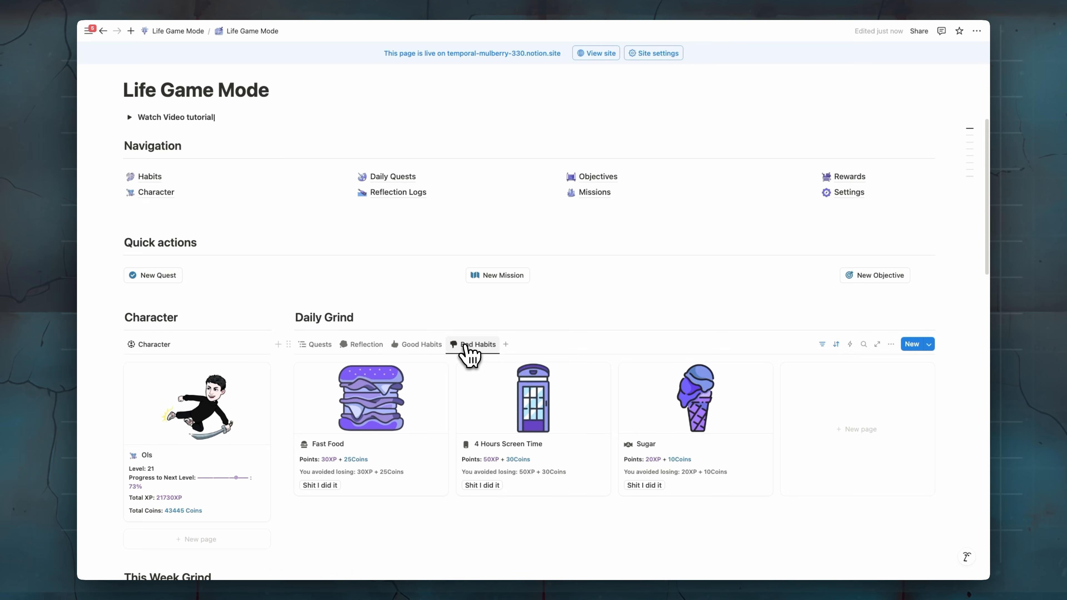
{"action": "mouse_move", "coordinate": [218, 194]}
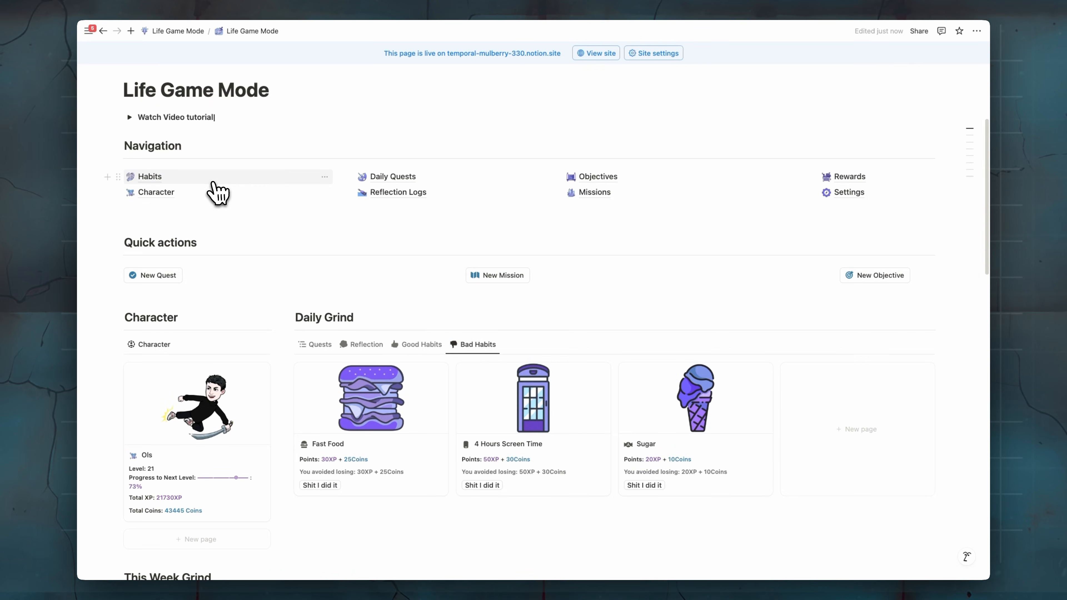
Step: Go to the Habits page and prefix the Good Habits heading with 'Today'
{"action": "left_click", "coordinate": [149, 177]}
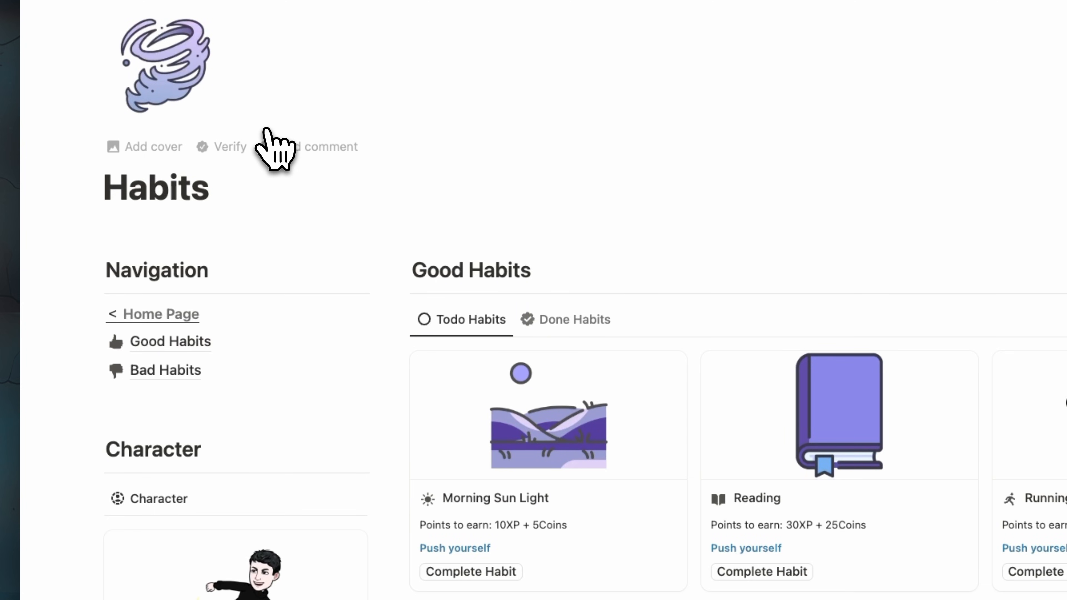
{"action": "scroll", "scroll_direction": "down", "scroll_amount": 3}
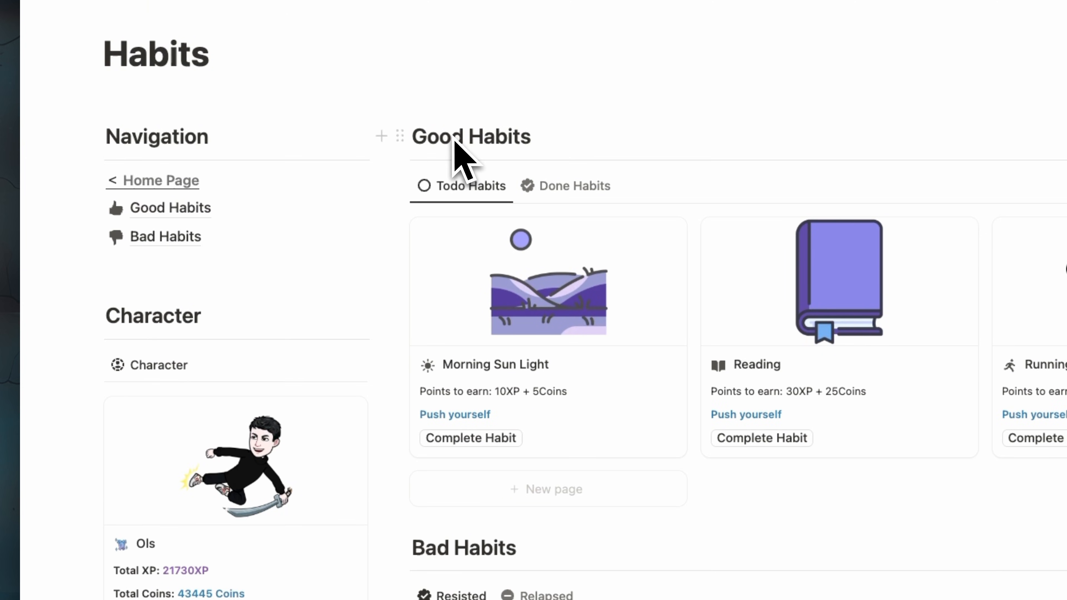
{"action": "left_click", "coordinate": [456, 136]}
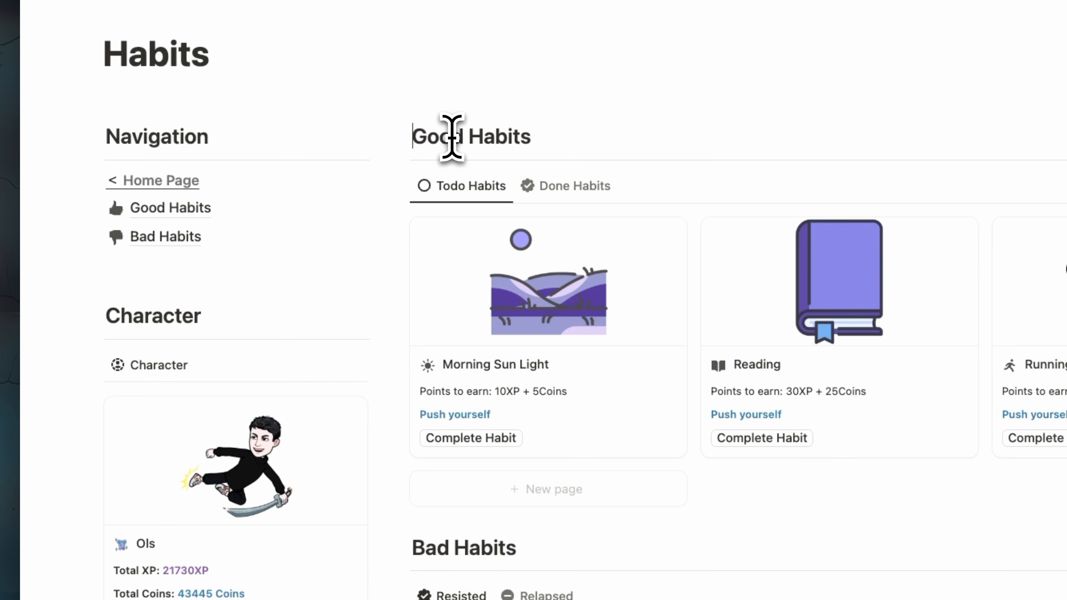
{"action": "type", "text": "Today"}
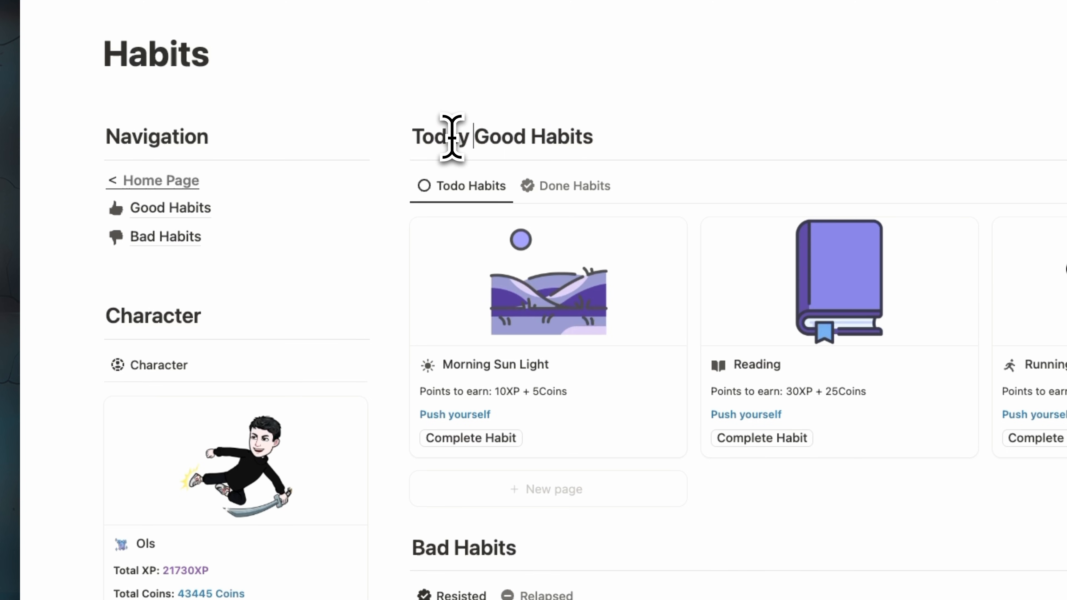
{"action": "scroll", "scroll_direction": "down", "scroll_amount": 3}
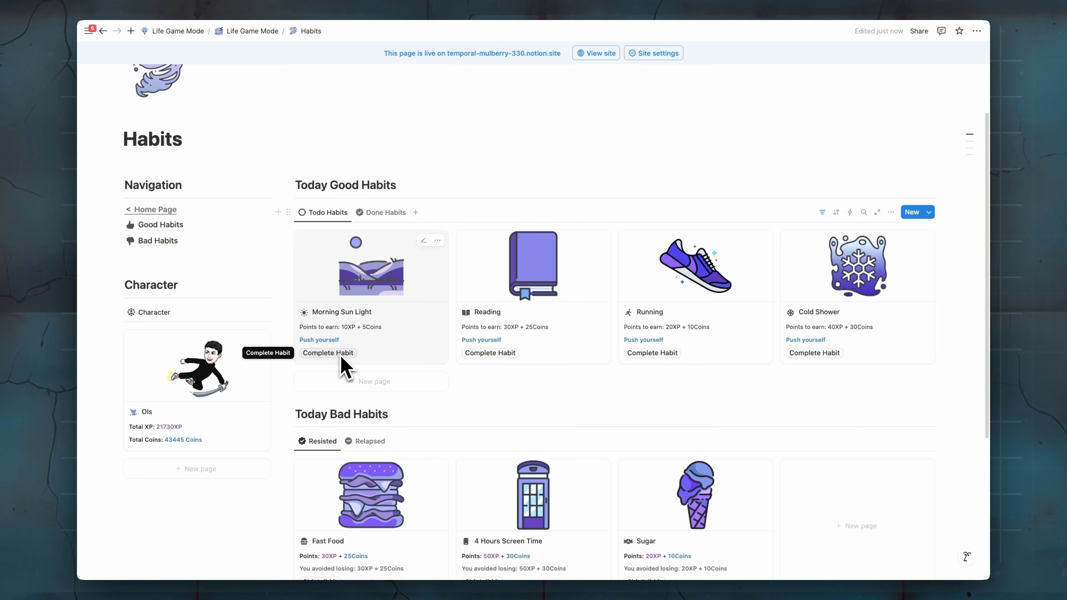
{"action": "mouse_move", "coordinate": [351, 344]}
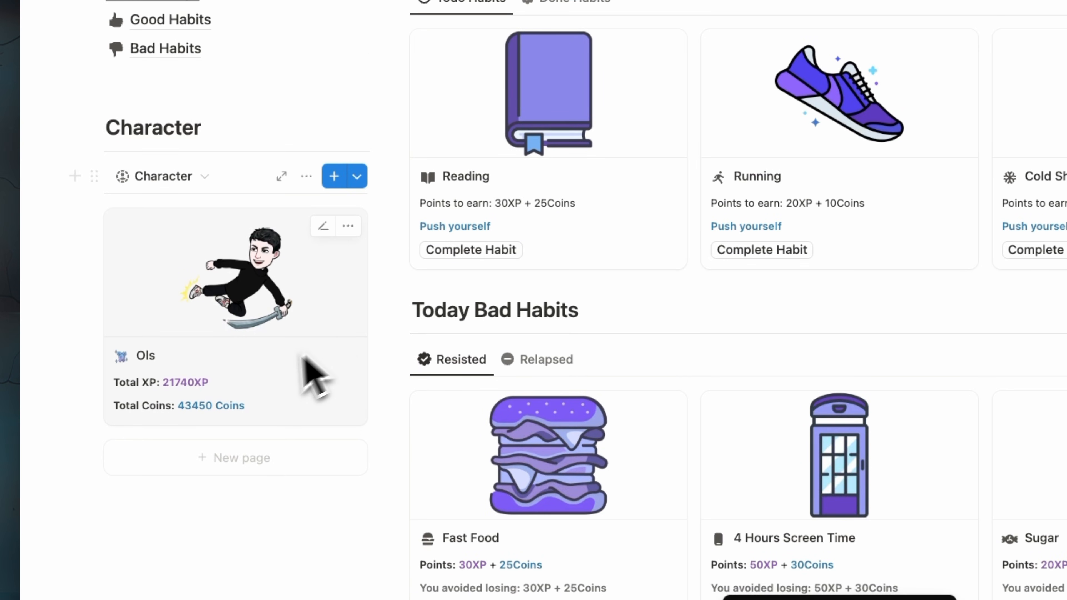
Step: Mark Reading as completed and log a Fast Food relapse costing 30XP and 25 coins
{"action": "left_click", "coordinate": [470, 250]}
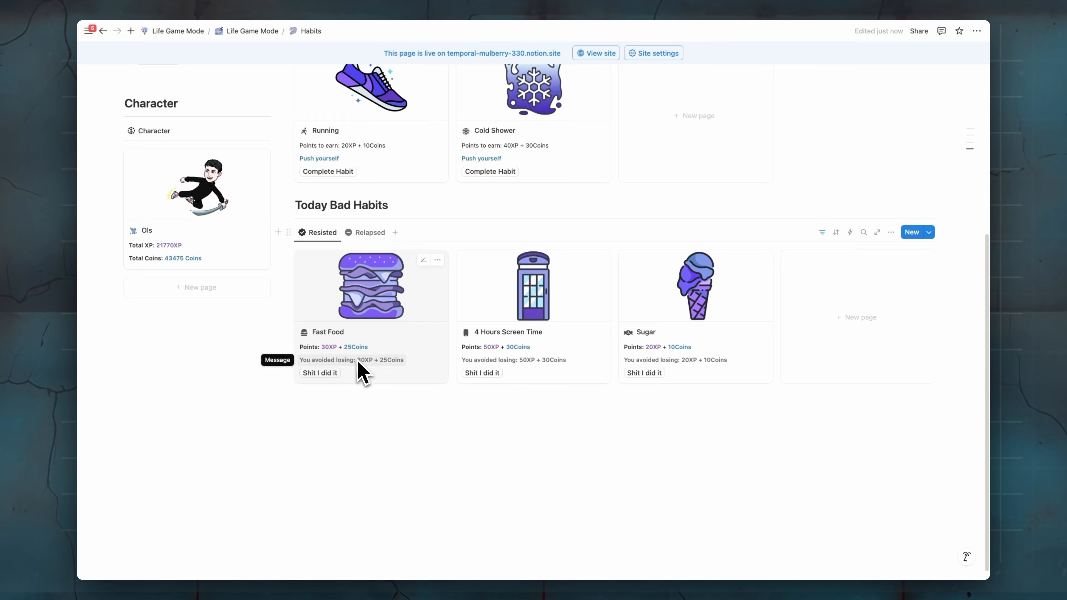
{"action": "mouse_move", "coordinate": [347, 355]}
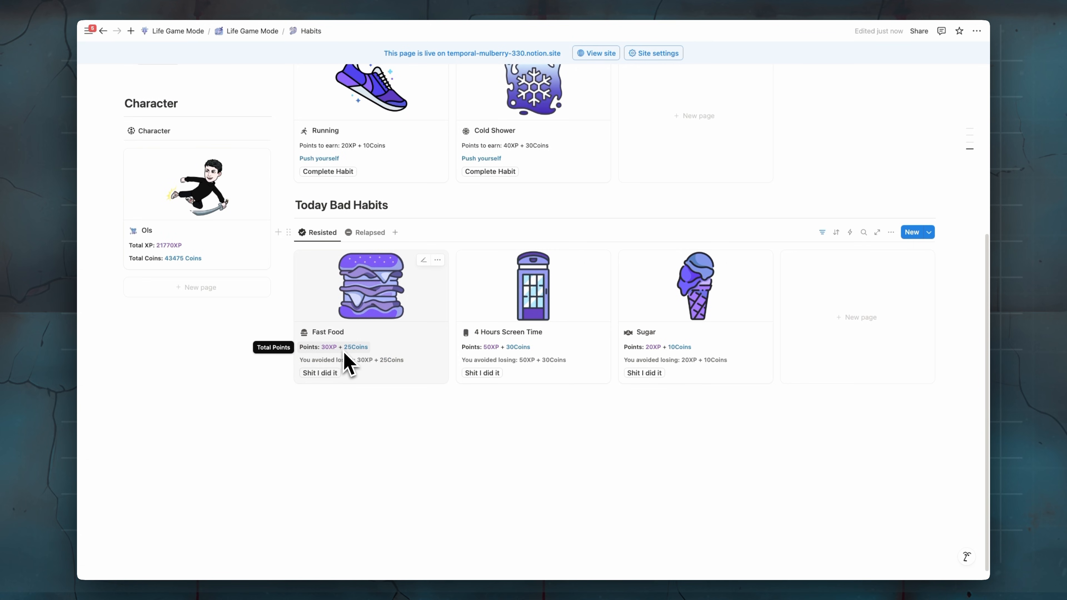
{"action": "mouse_move", "coordinate": [179, 258]}
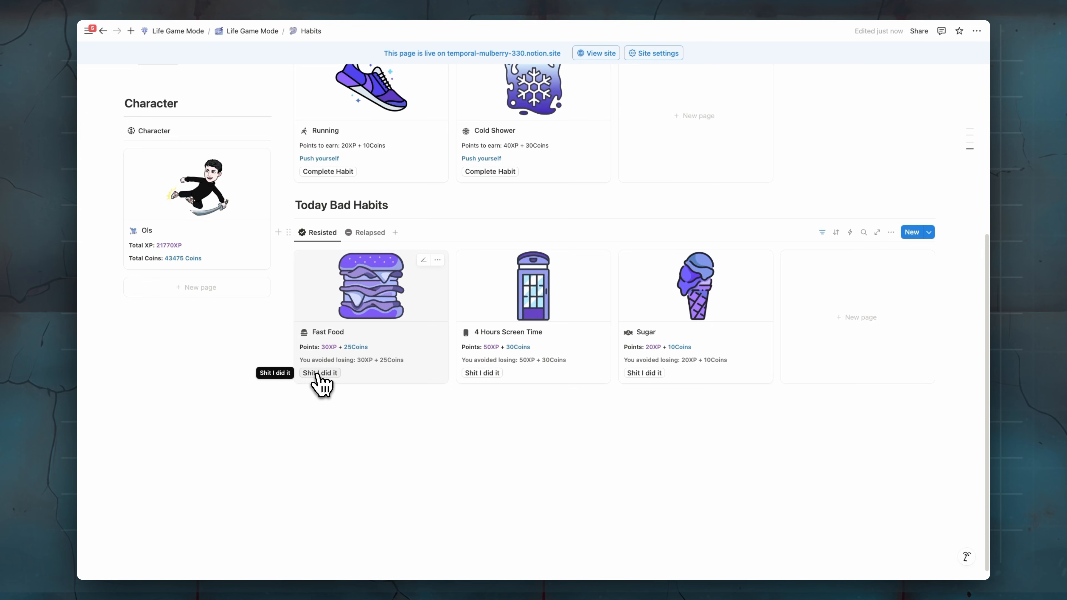
{"action": "left_click", "coordinate": [319, 372]}
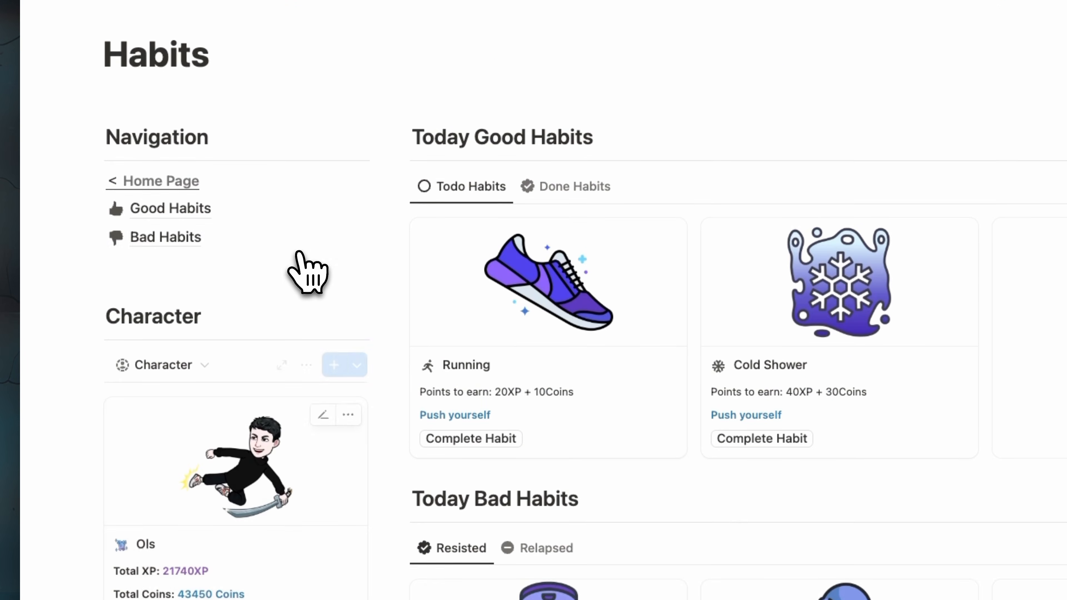
{"action": "left_click", "coordinate": [170, 209]}
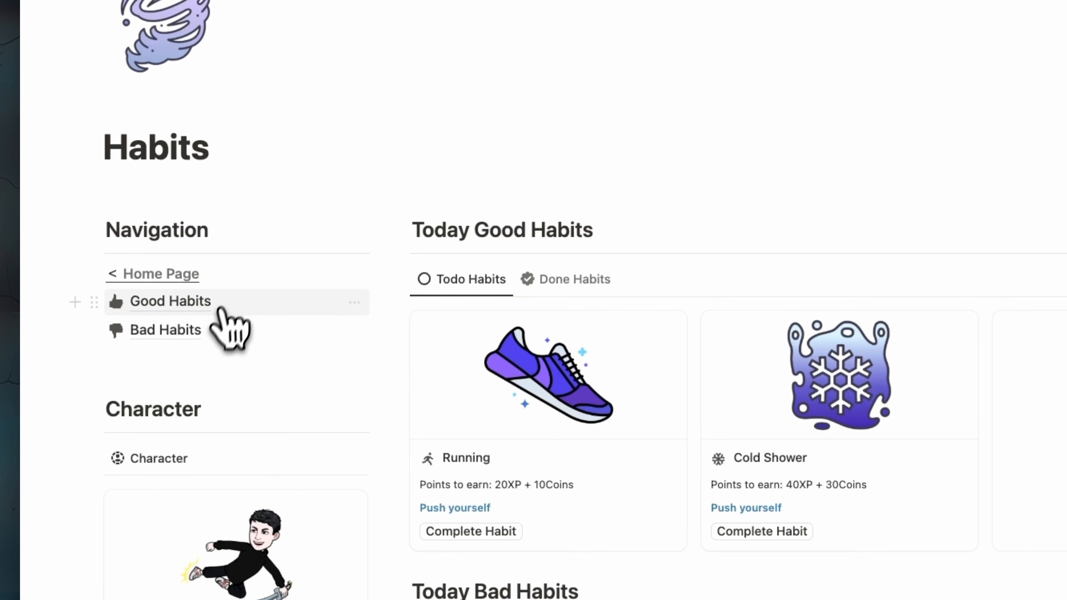
Step: Review the Bad Habits page with the Fast Food relapse, then return to Habits
{"action": "left_click", "coordinate": [166, 330]}
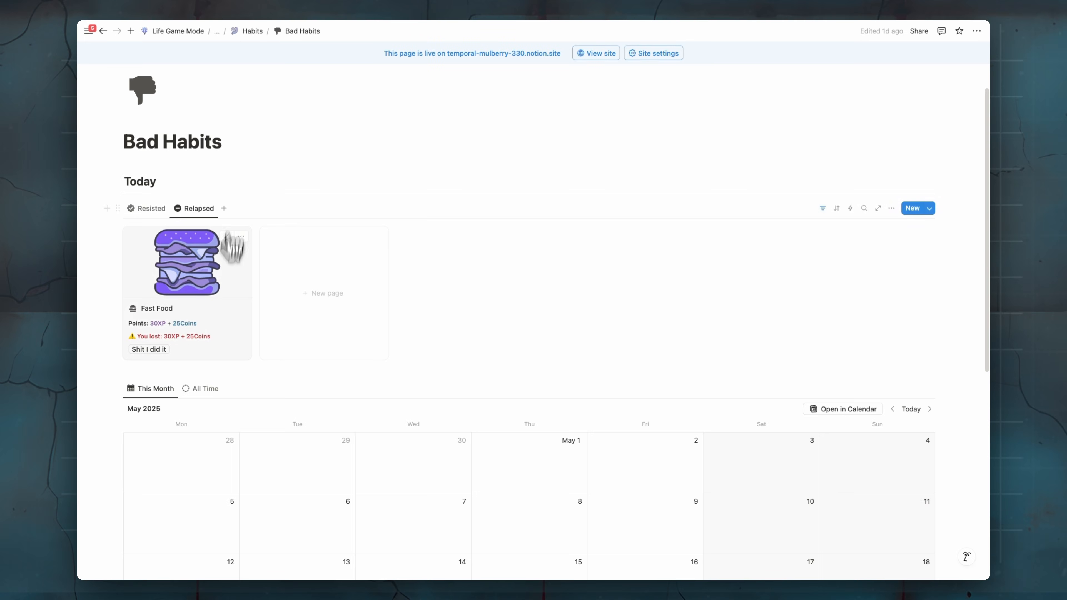
{"action": "mouse_move", "coordinate": [176, 351]}
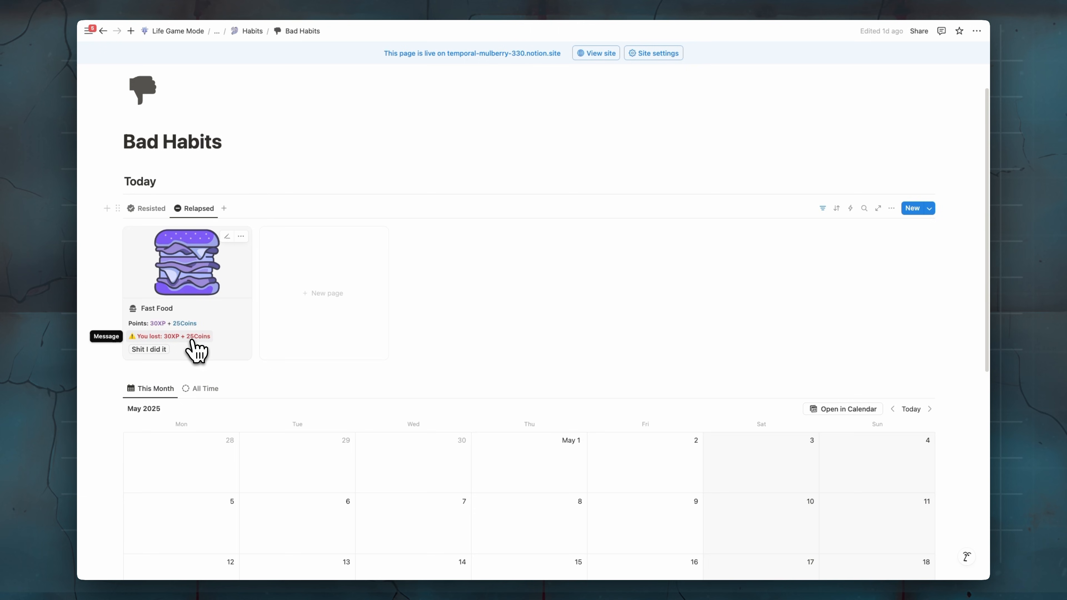
{"action": "left_click", "coordinate": [252, 30]}
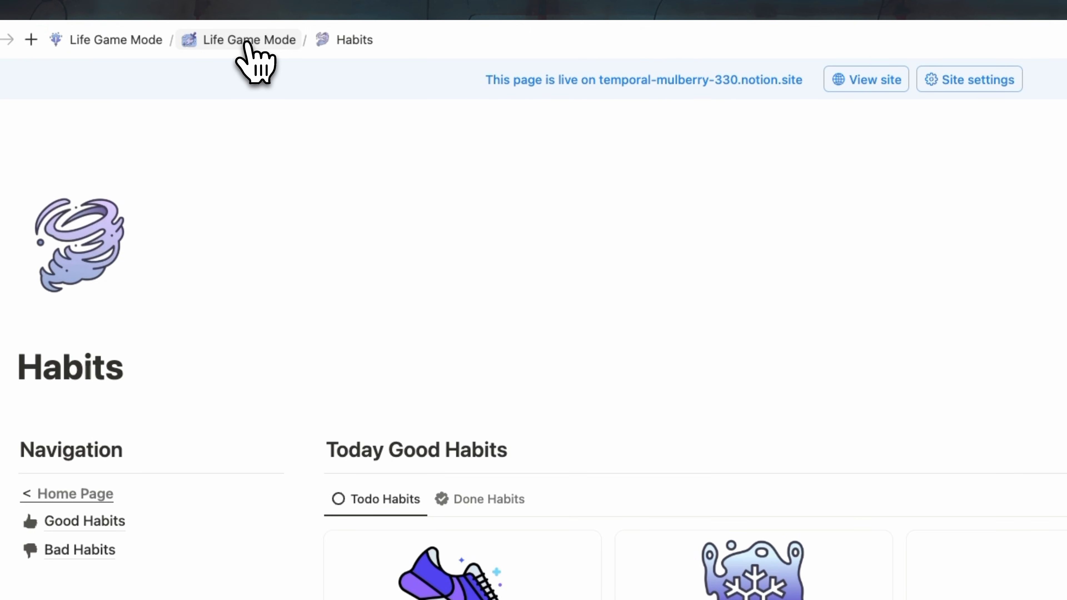
{"action": "mouse_move", "coordinate": [690, 218]}
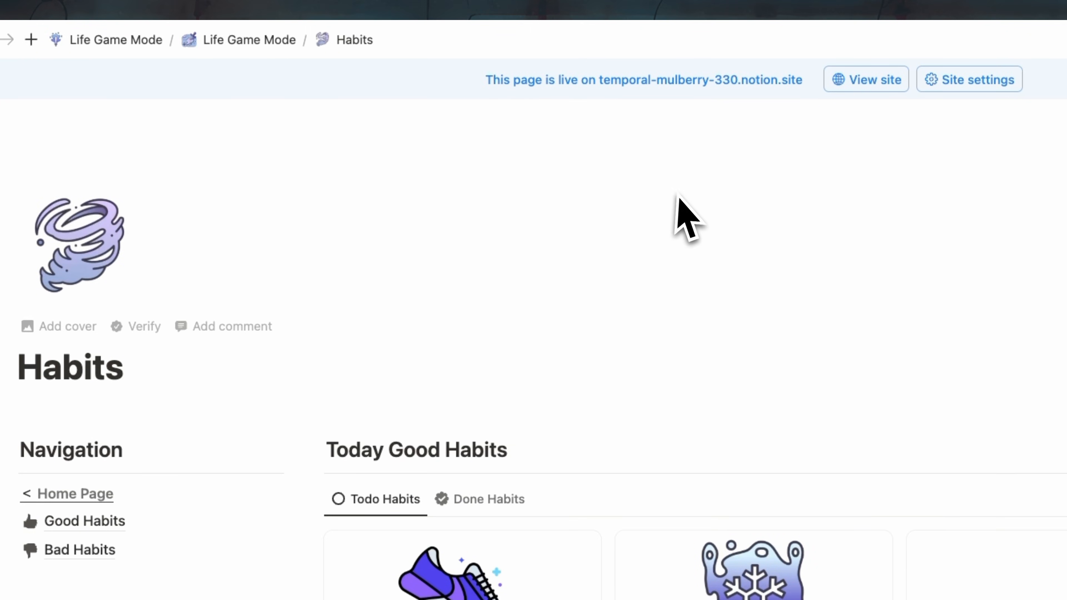
Step: Navigate back to the Life Game Mode dashboard via the breadcrumb
{"action": "left_click", "coordinate": [249, 39]}
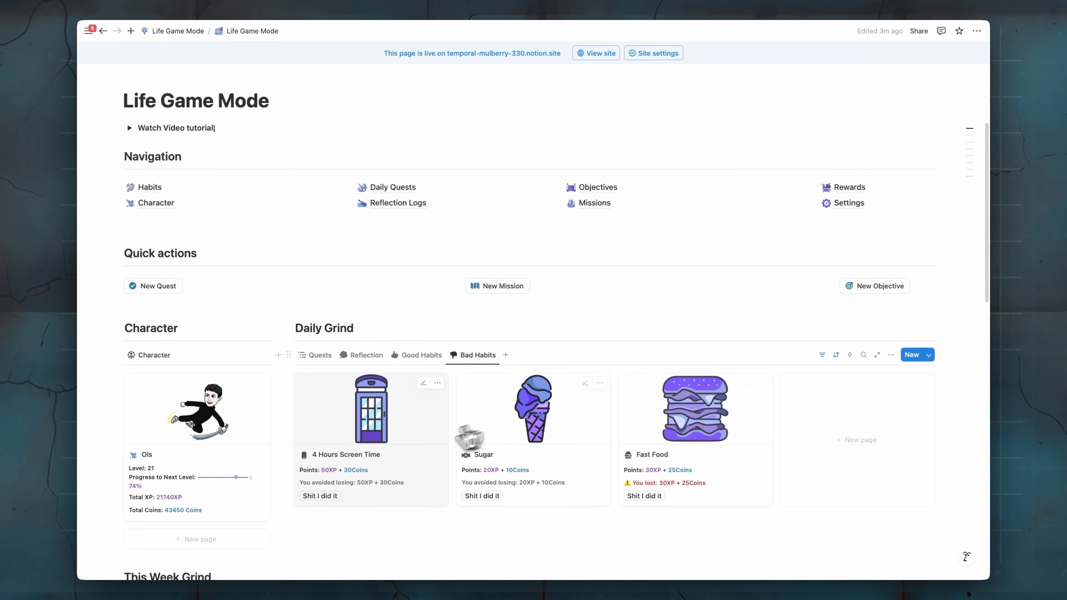
{"action": "mouse_move", "coordinate": [563, 452]}
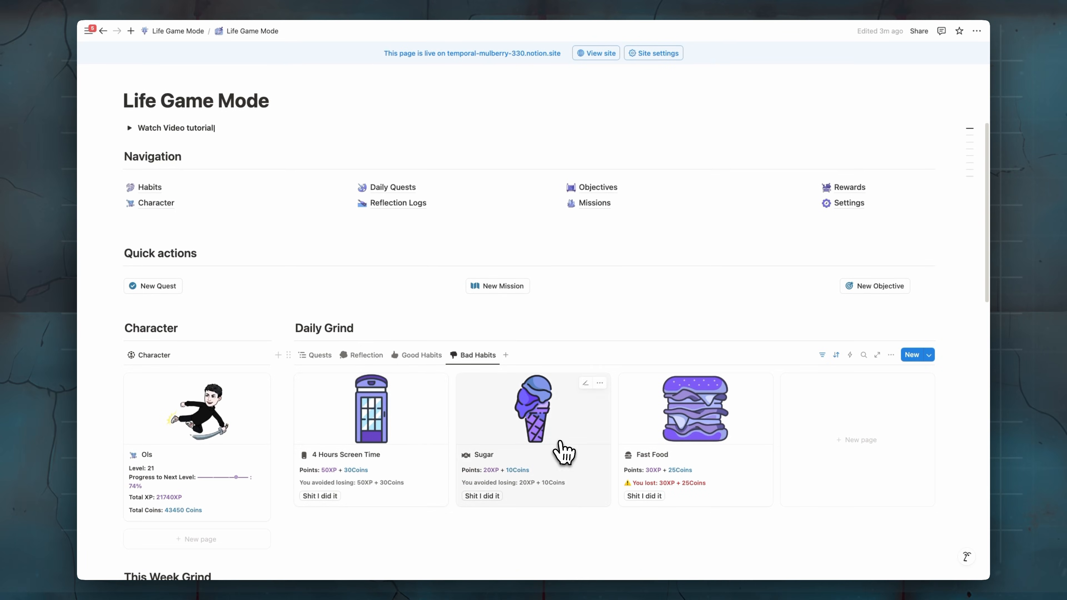
{"action": "mouse_move", "coordinate": [632, 430]}
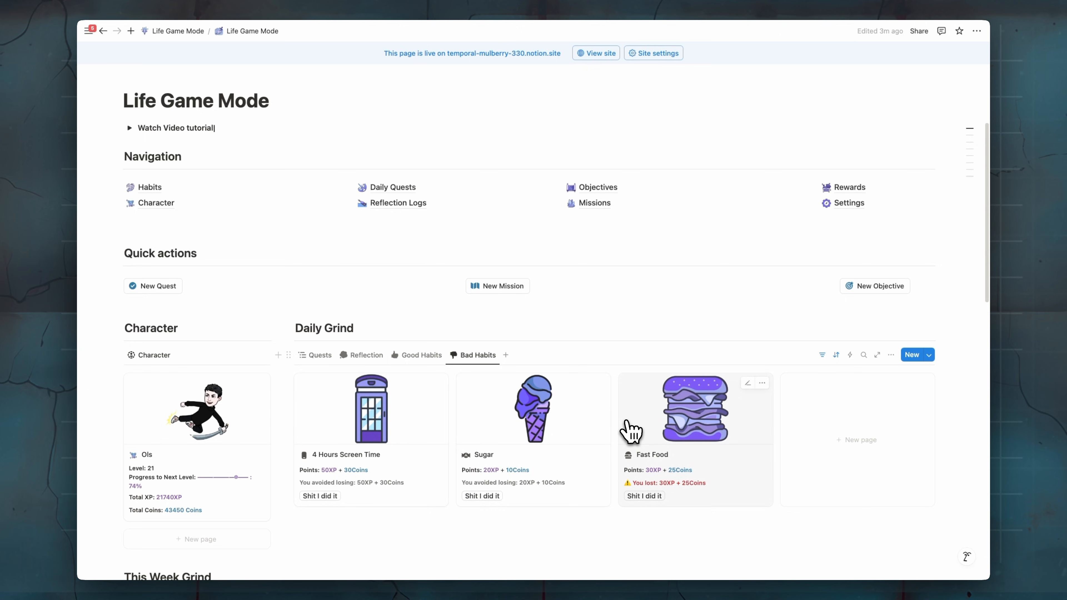
Step: Inspect the Ols character page showing 21740XP, 43450 coins and level 21
{"action": "left_click", "coordinate": [197, 409]}
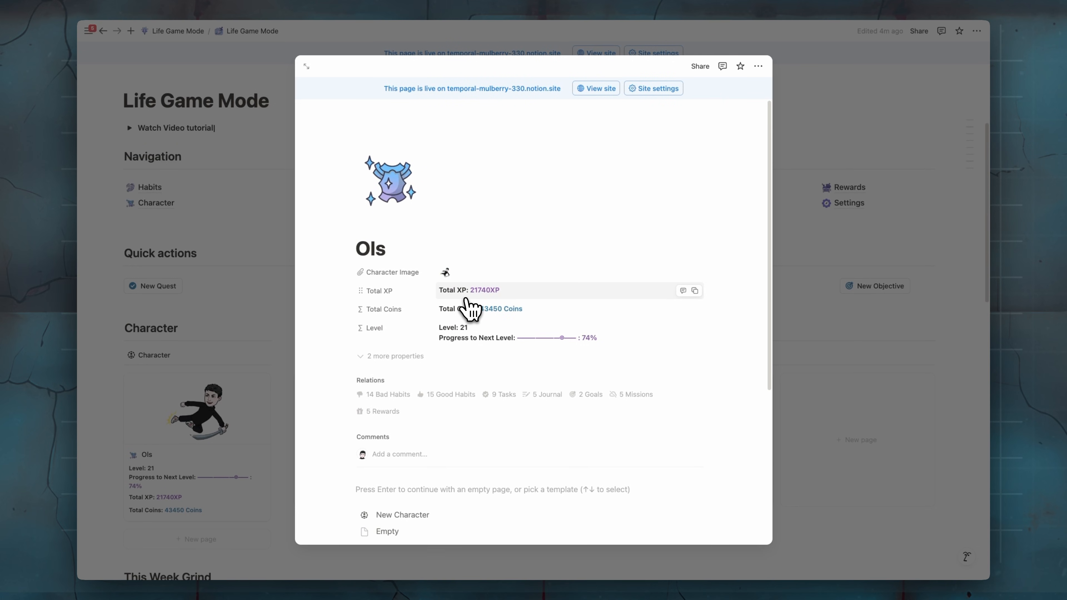
{"action": "mouse_move", "coordinate": [489, 306]}
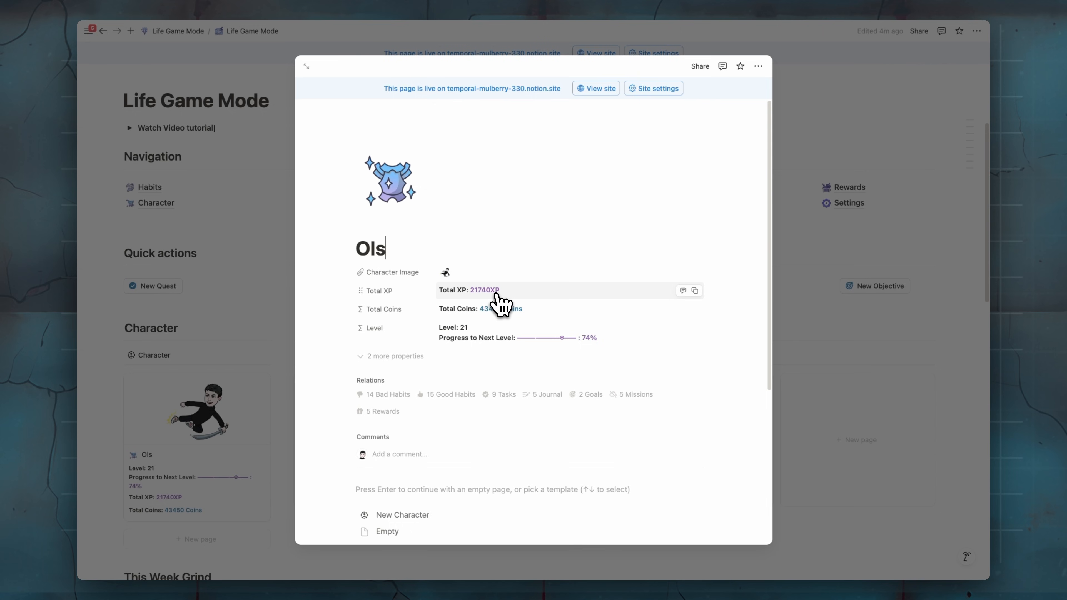
{"action": "mouse_move", "coordinate": [531, 322]}
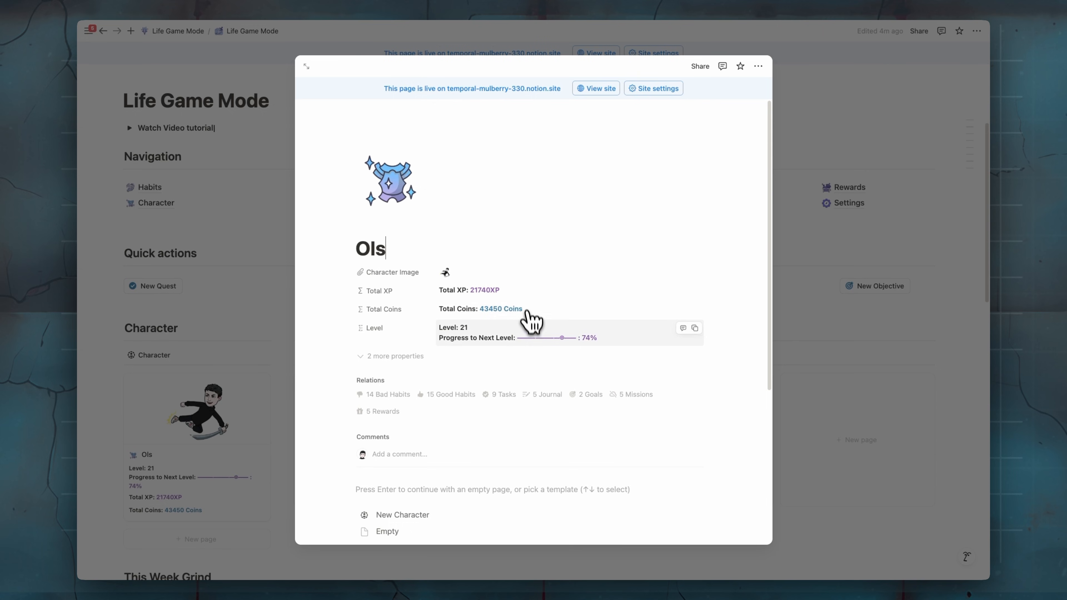
{"action": "mouse_move", "coordinate": [544, 340]}
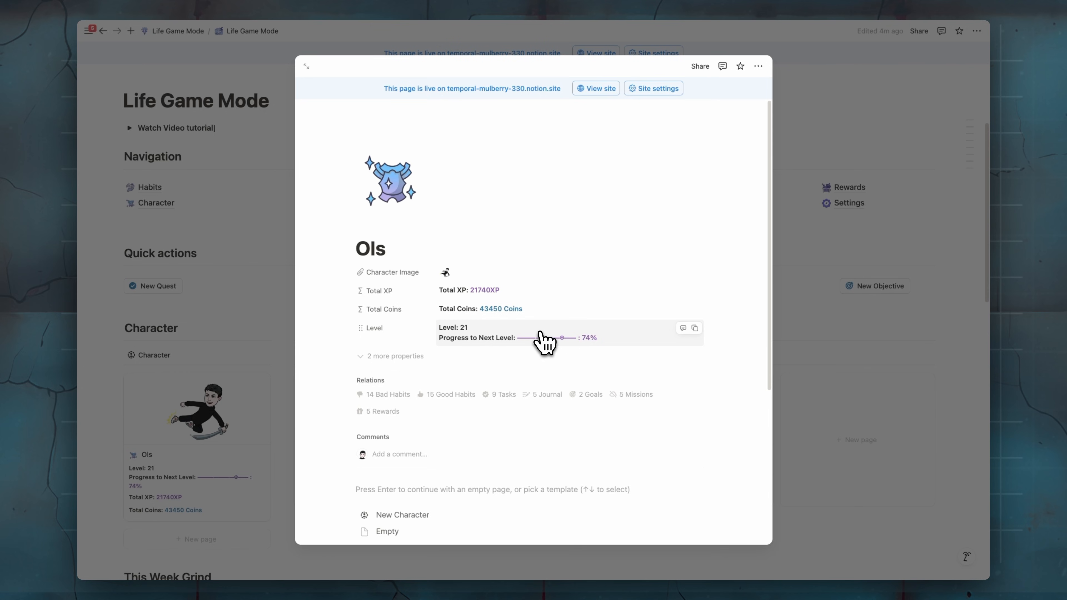
{"action": "left_click", "coordinate": [384, 248]}
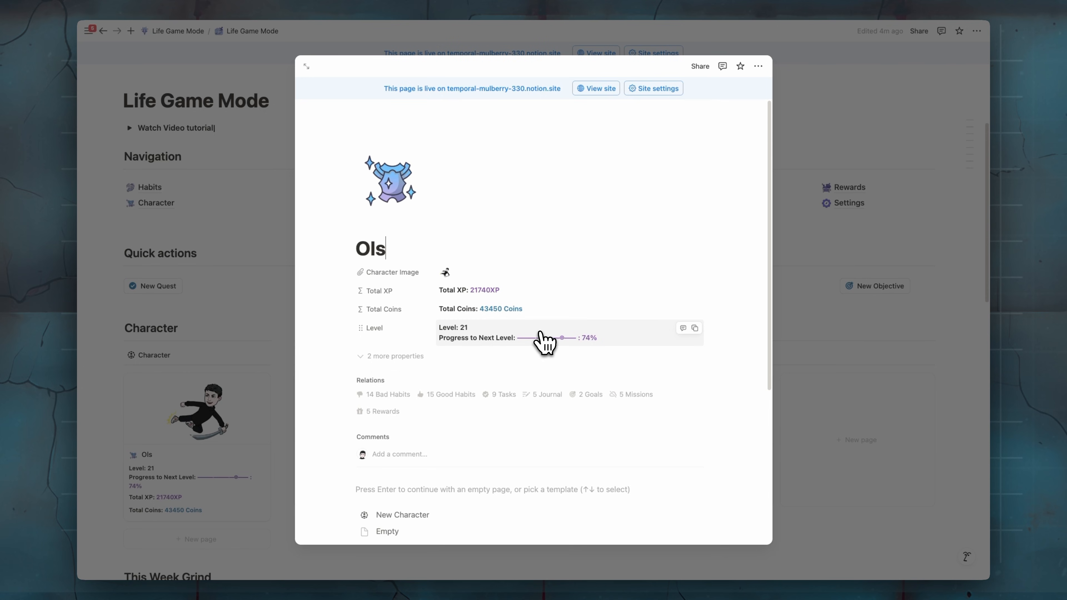
{"action": "mouse_move", "coordinate": [545, 328]}
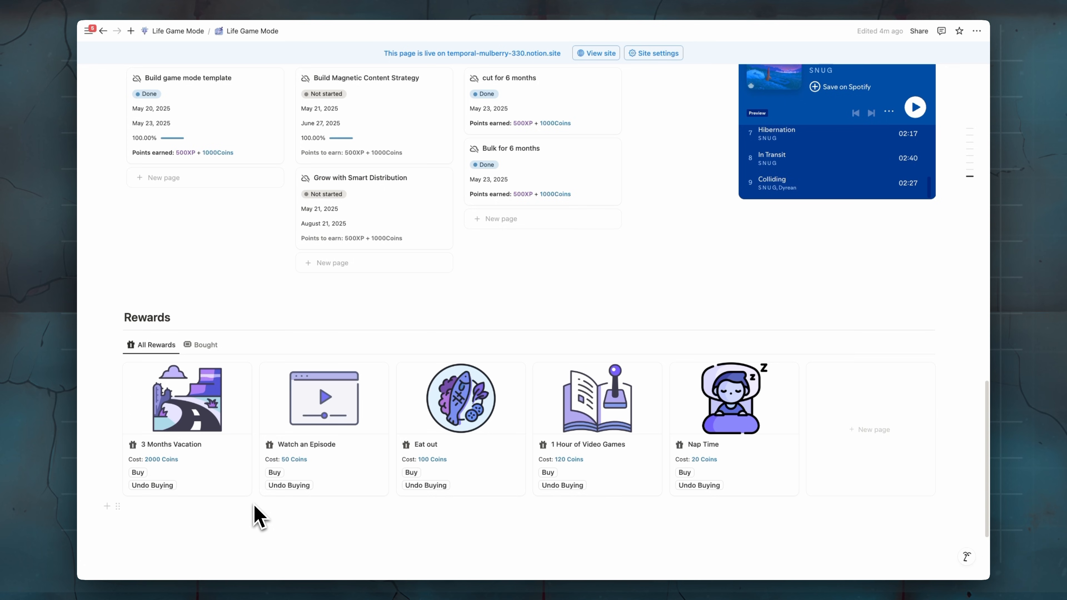
{"action": "mouse_move", "coordinate": [333, 433]}
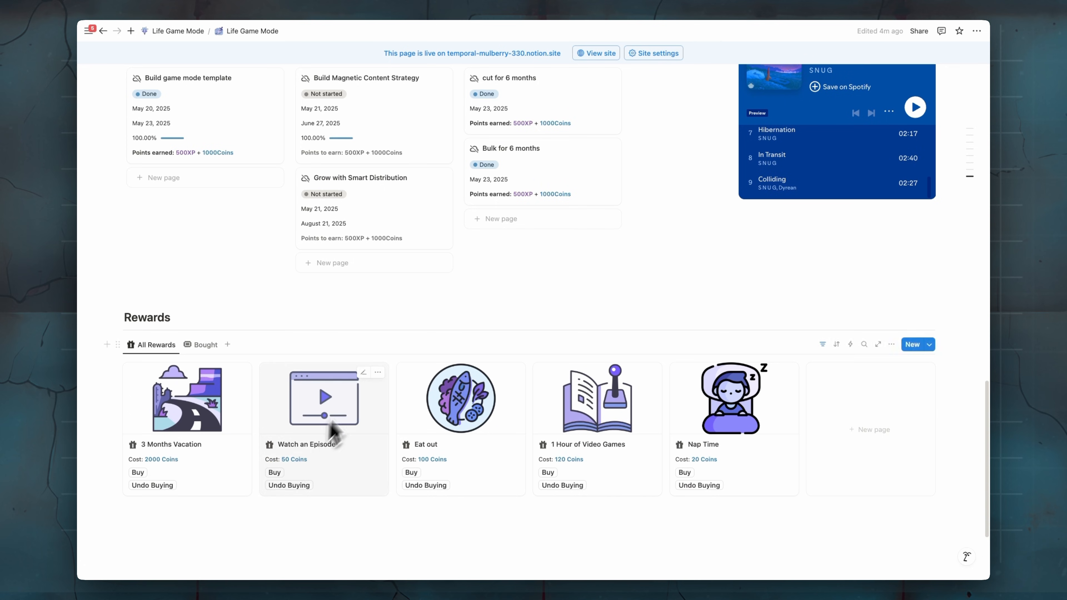
Step: On the Daily Quests page add new quests 'Go to gym' and 'Walk for 30min'
{"action": "scroll", "scroll_direction": "up", "scroll_amount": 3}
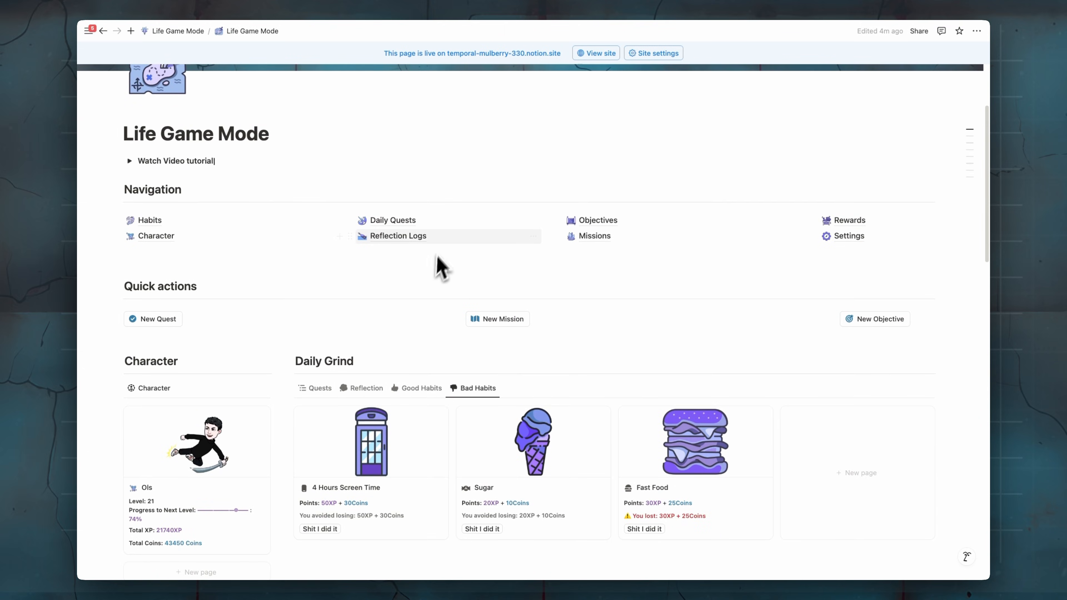
{"action": "left_click", "coordinate": [391, 220]}
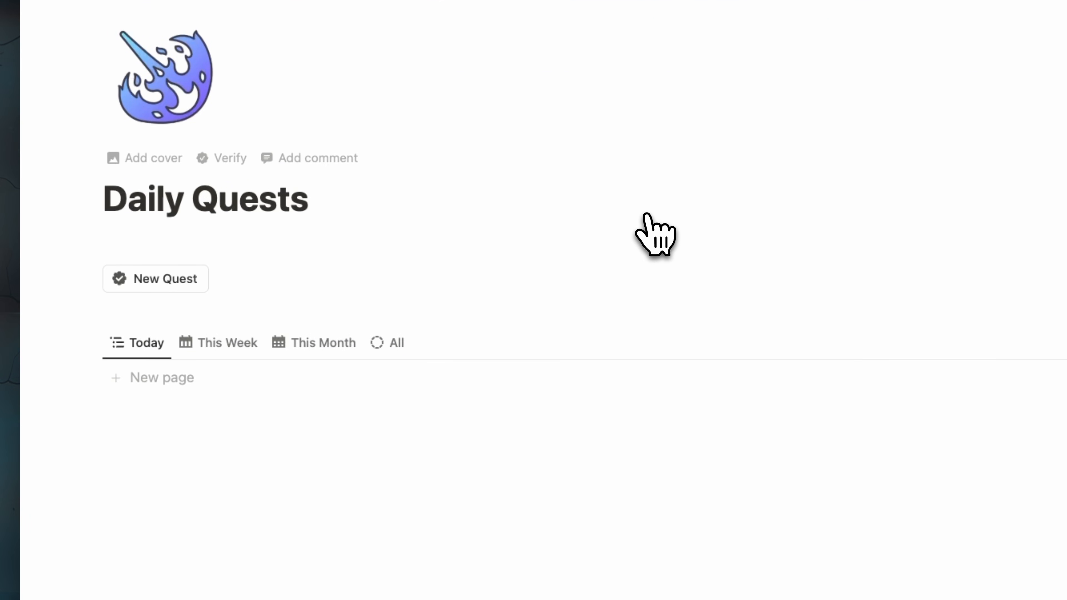
{"action": "mouse_move", "coordinate": [581, 249]}
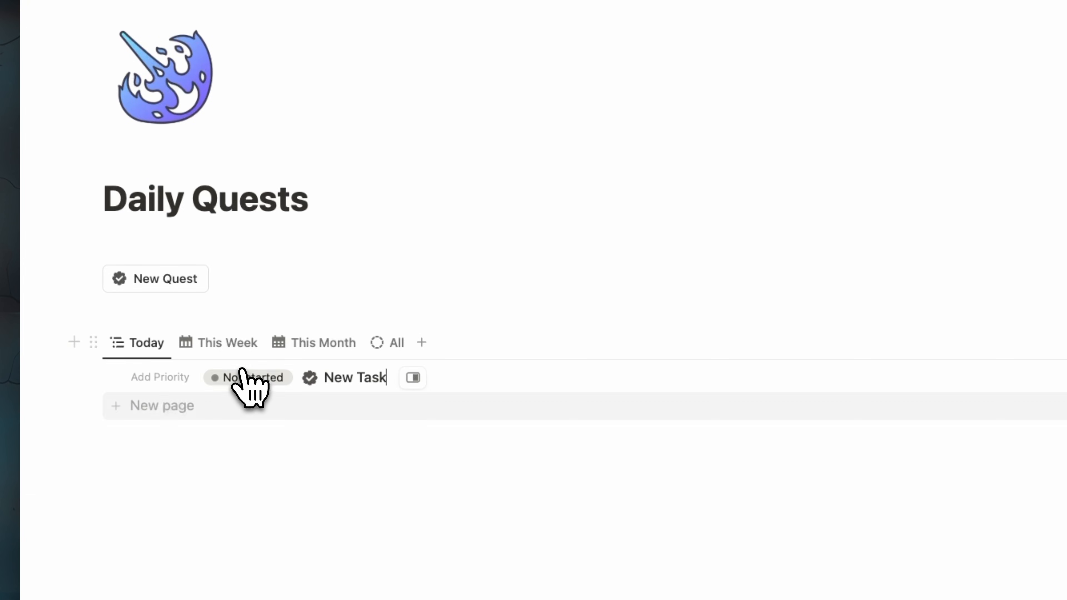
{"action": "type", "text": "Go to gym"}
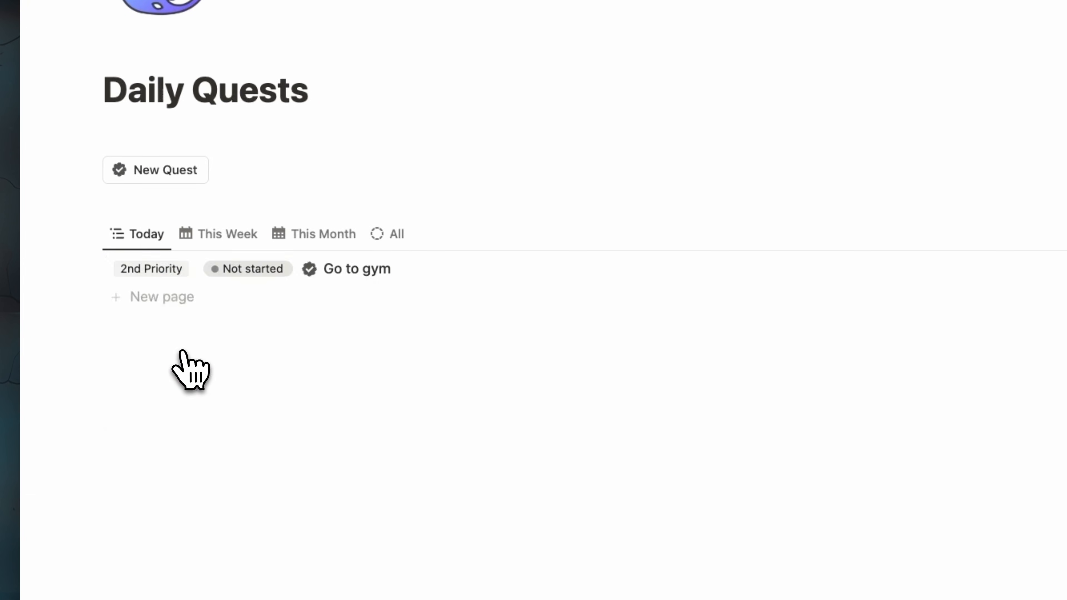
{"action": "left_click", "coordinate": [161, 297]}
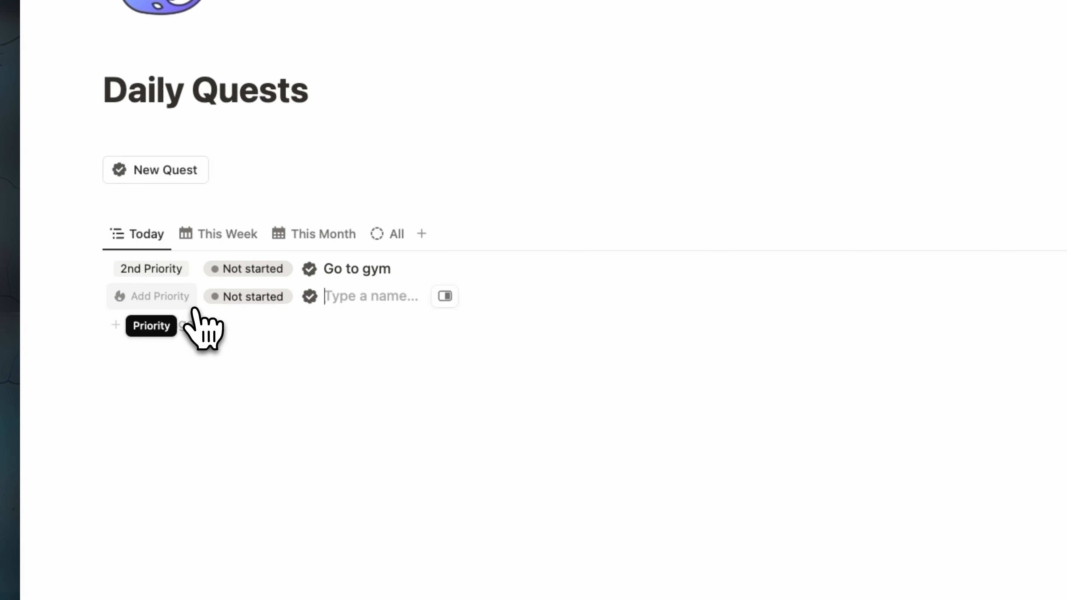
{"action": "type", "text": "Walk for"}
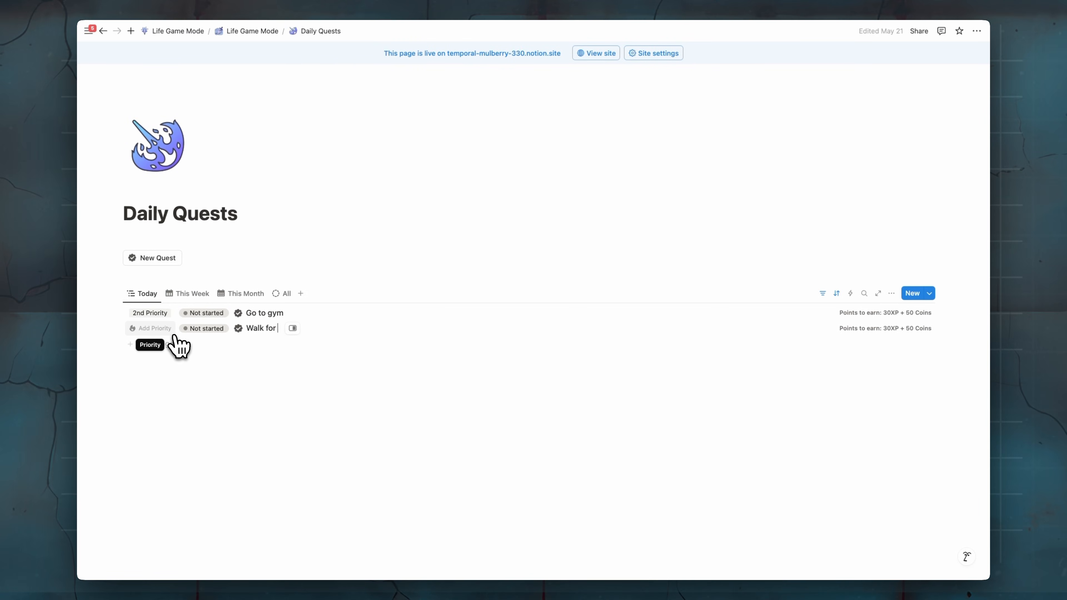
Step: Give Walk for 30min the 1st Priority and add the recording task quest
{"action": "left_click", "coordinate": [150, 328]}
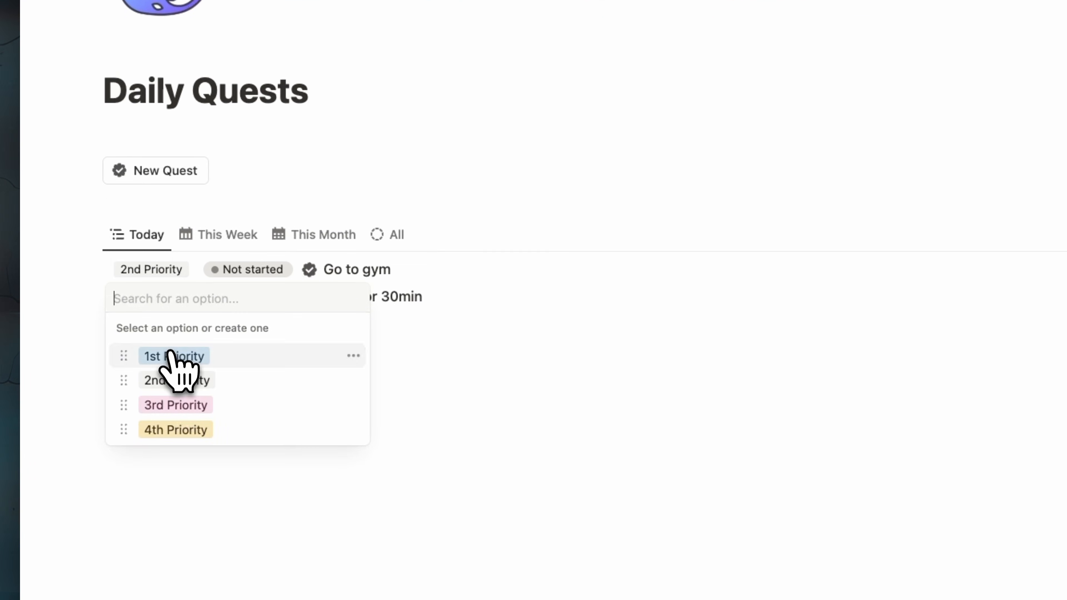
{"action": "left_click", "coordinate": [174, 356]}
{"action": "type", "text": "New Task"}
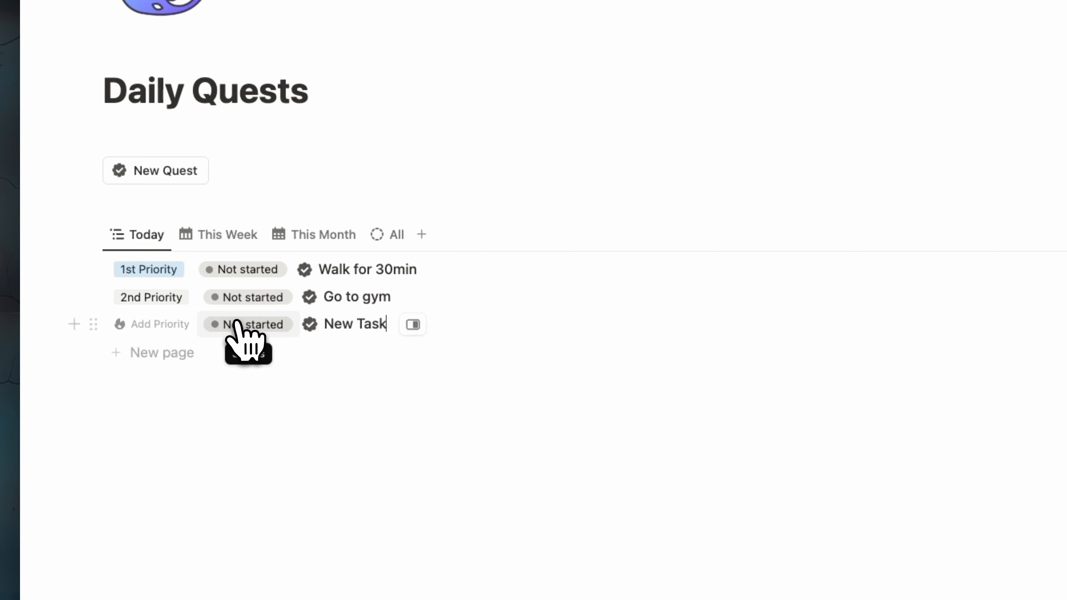
{"action": "type", "text": "re"}
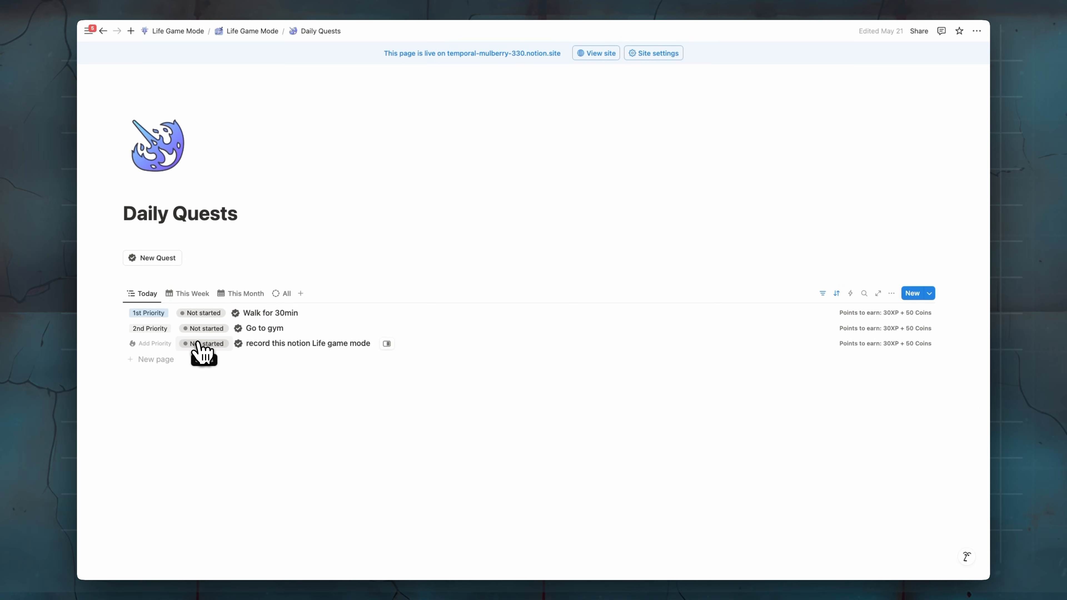
{"action": "left_click", "coordinate": [152, 343]}
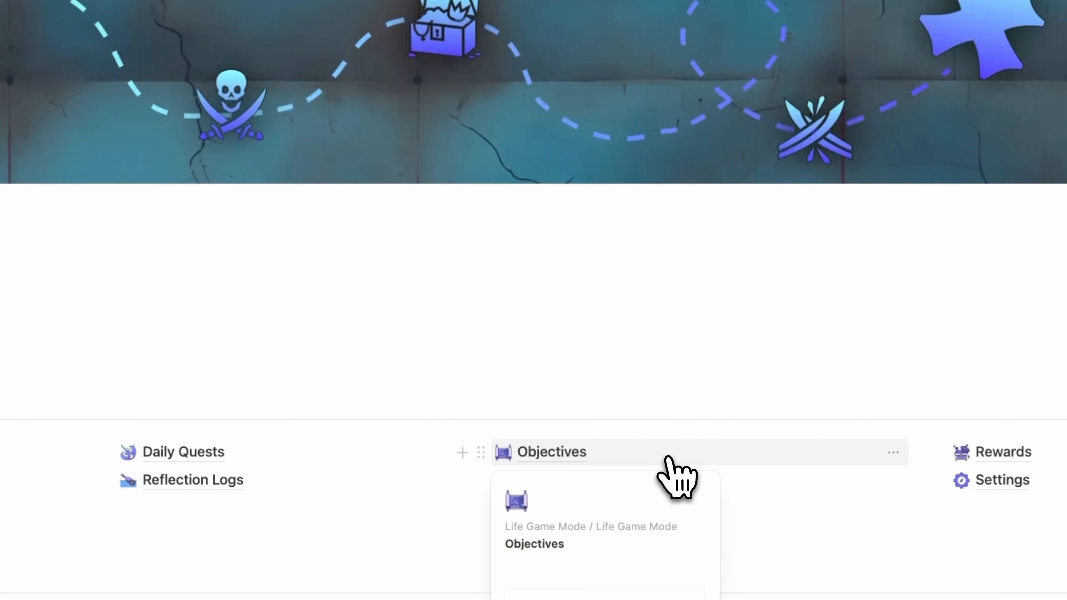
Step: In Settings lower the Tasks Points coins reward from 50 to 40 and head back
{"action": "left_click", "coordinate": [1002, 480]}
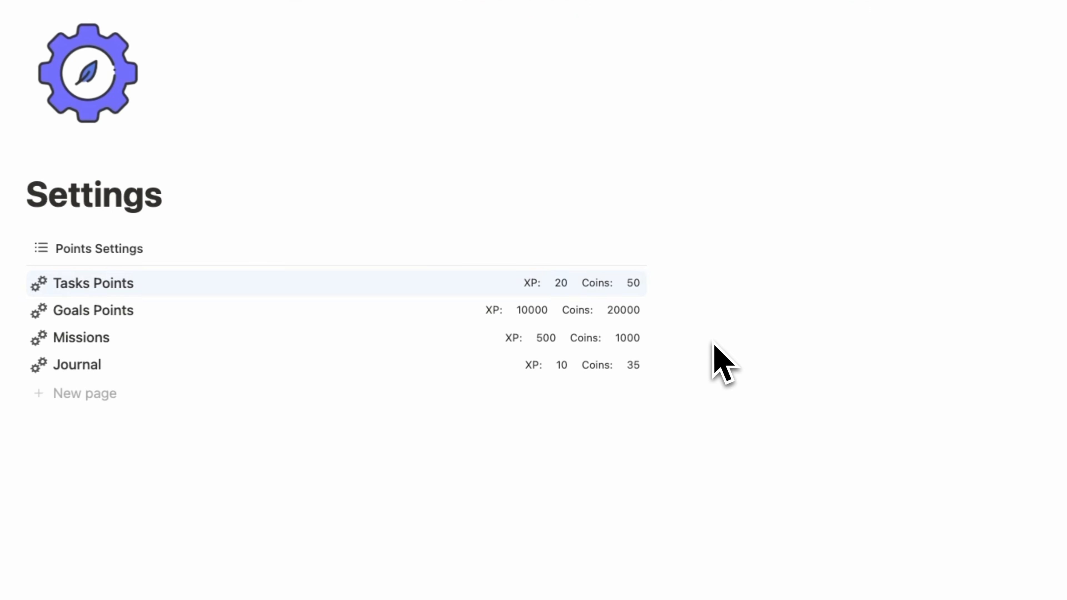
{"action": "left_click", "coordinate": [631, 282]}
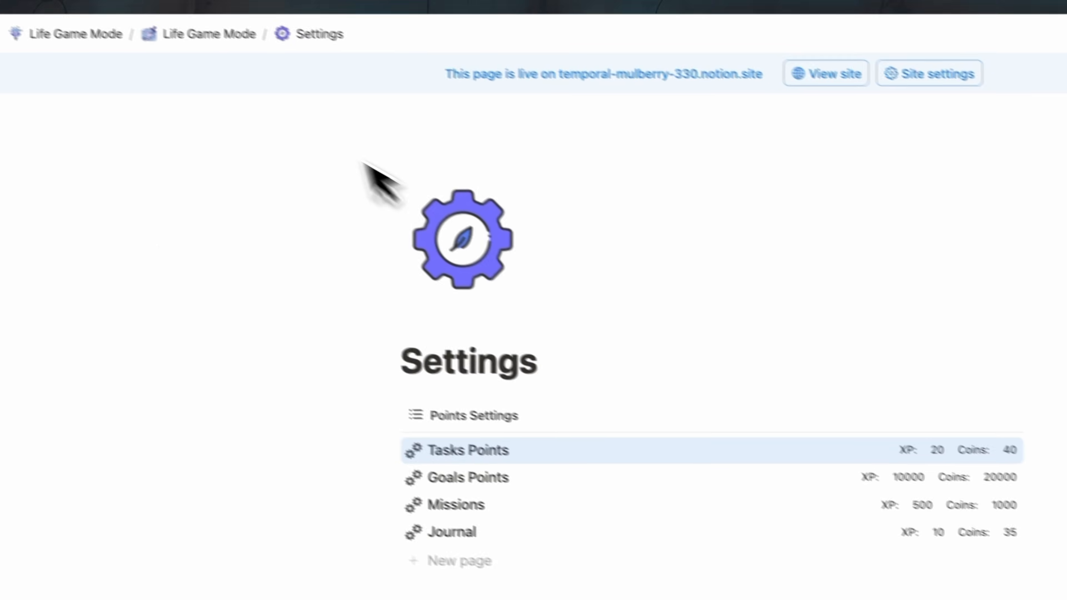
{"action": "left_click", "coordinate": [209, 34]}
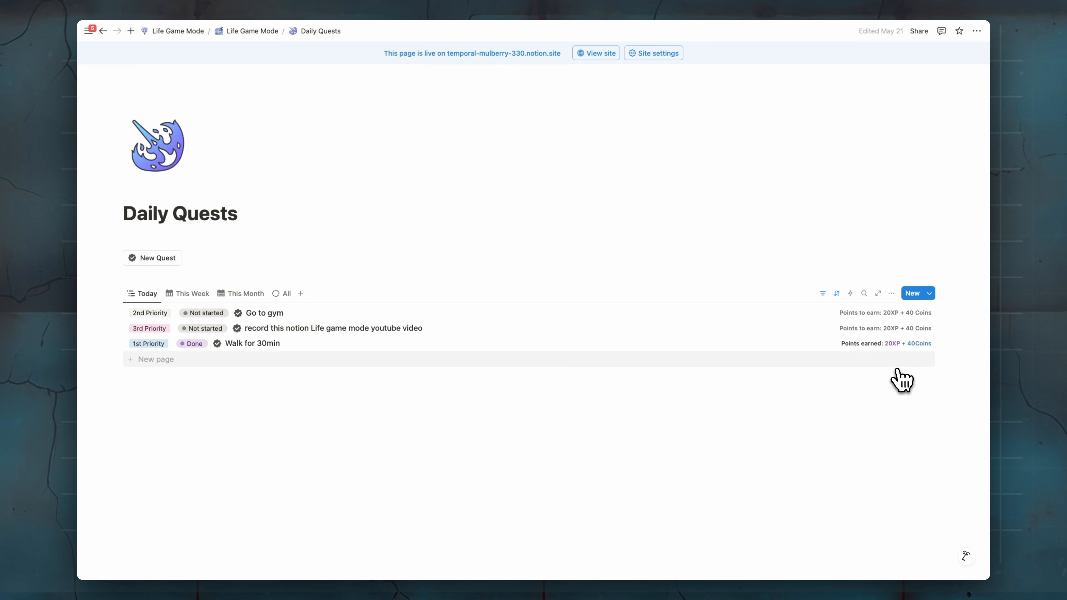
{"action": "mouse_move", "coordinate": [912, 385]}
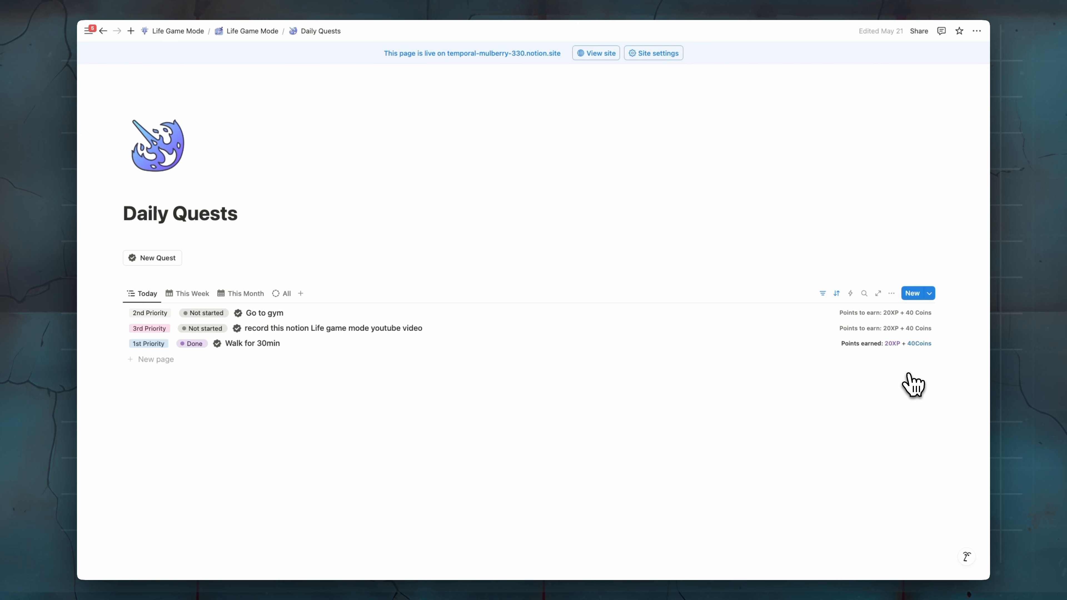
{"action": "mouse_move", "coordinate": [417, 412]}
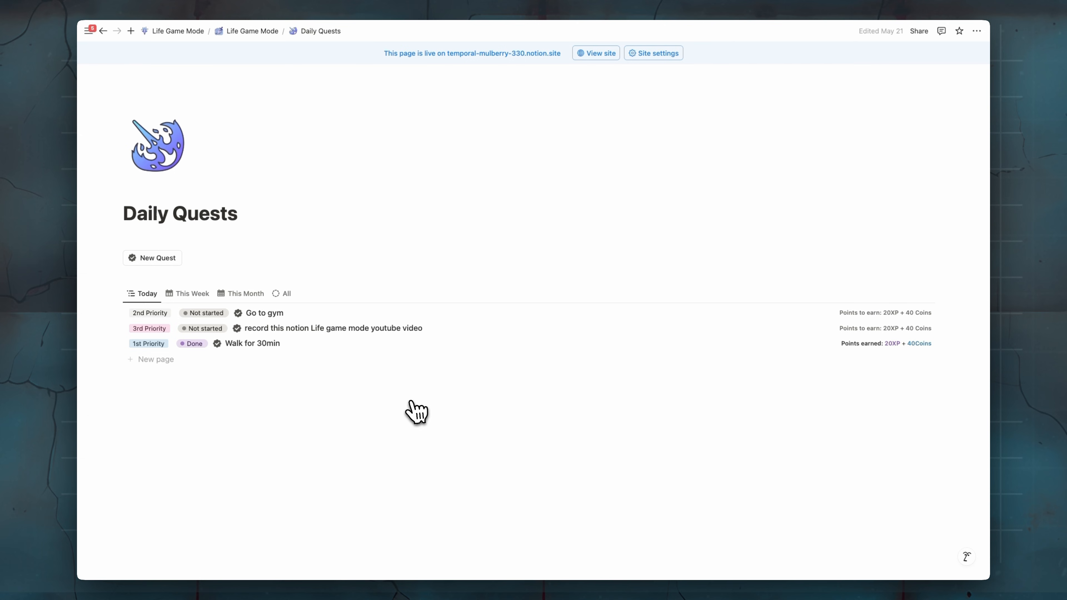
Step: Switch the Daily Quests list to the All view grouped by month
{"action": "left_click", "coordinate": [192, 293]}
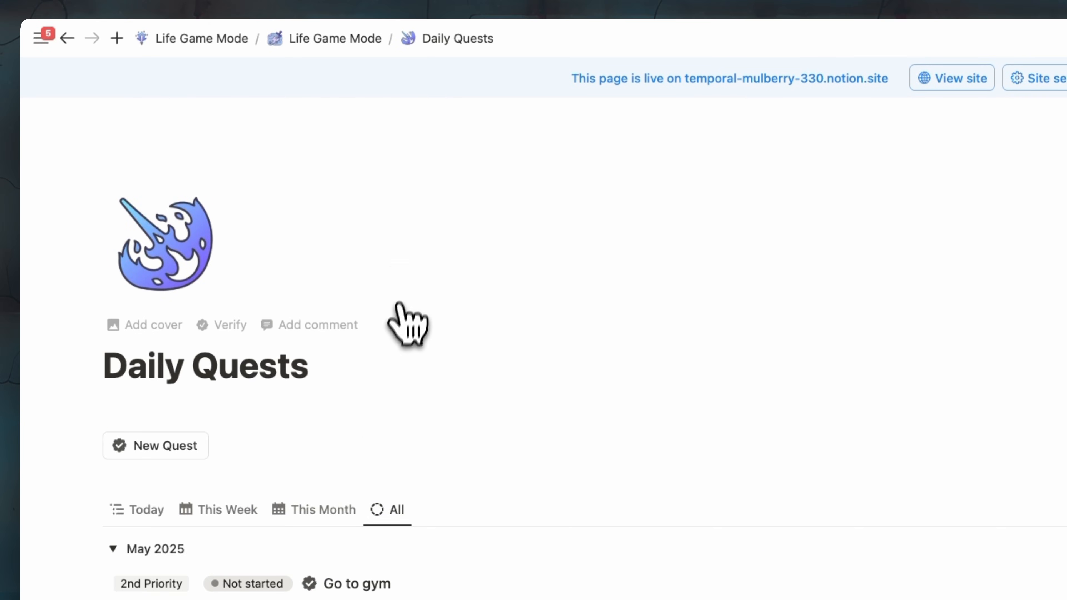
{"action": "scroll", "scroll_direction": "down", "scroll_amount": 3}
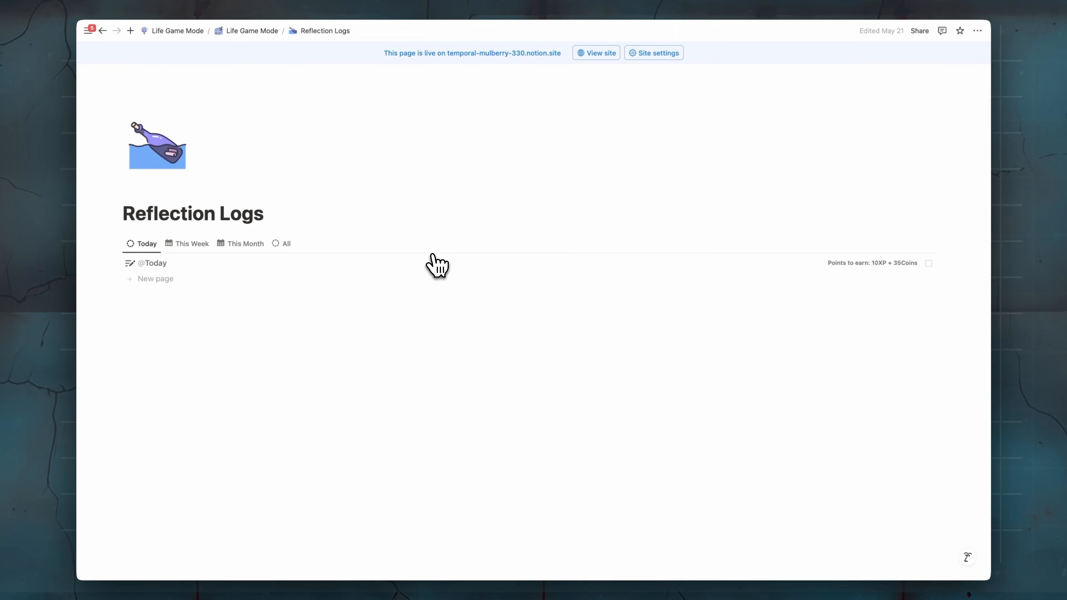
{"action": "mouse_move", "coordinate": [425, 272]}
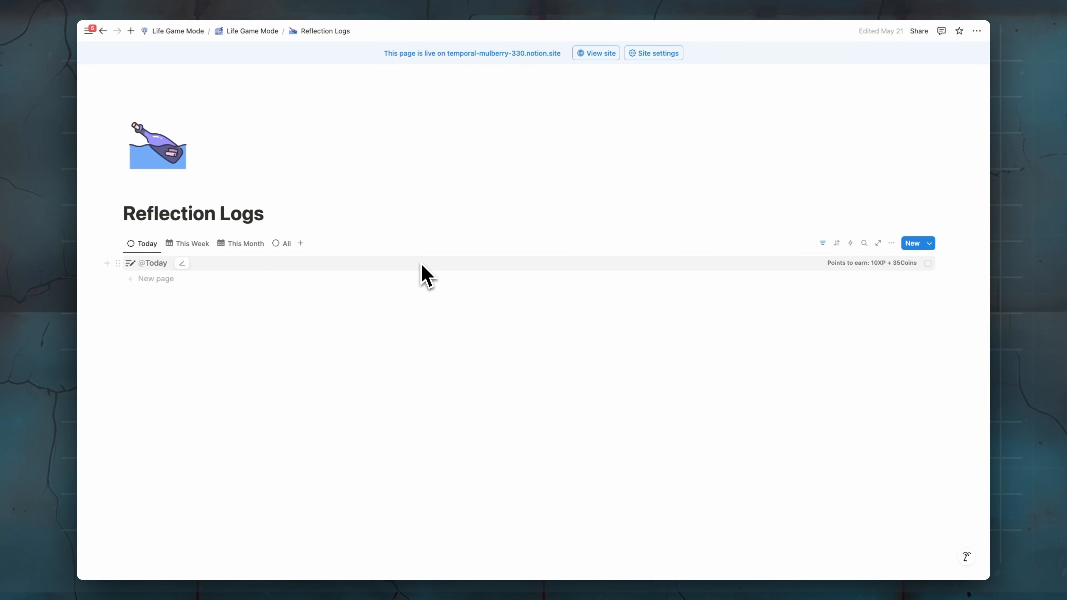
Step: Write today's reflection note 'what's happens to you today' and mark it logged, earning 10XP and 35 Coins
{"action": "left_click", "coordinate": [155, 263]}
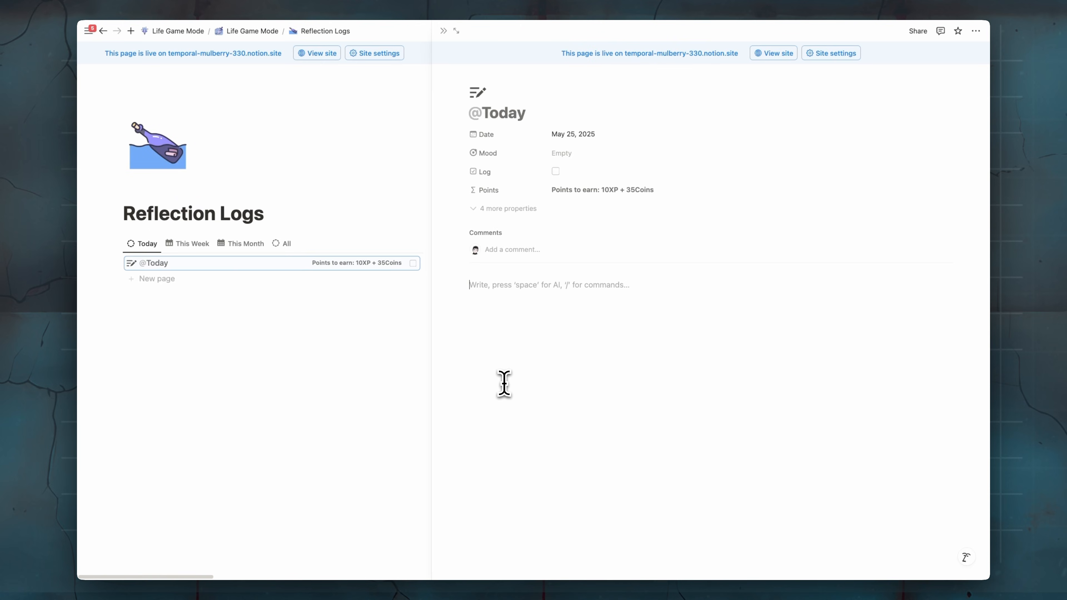
{"action": "type", "text": "what's happens to you"}
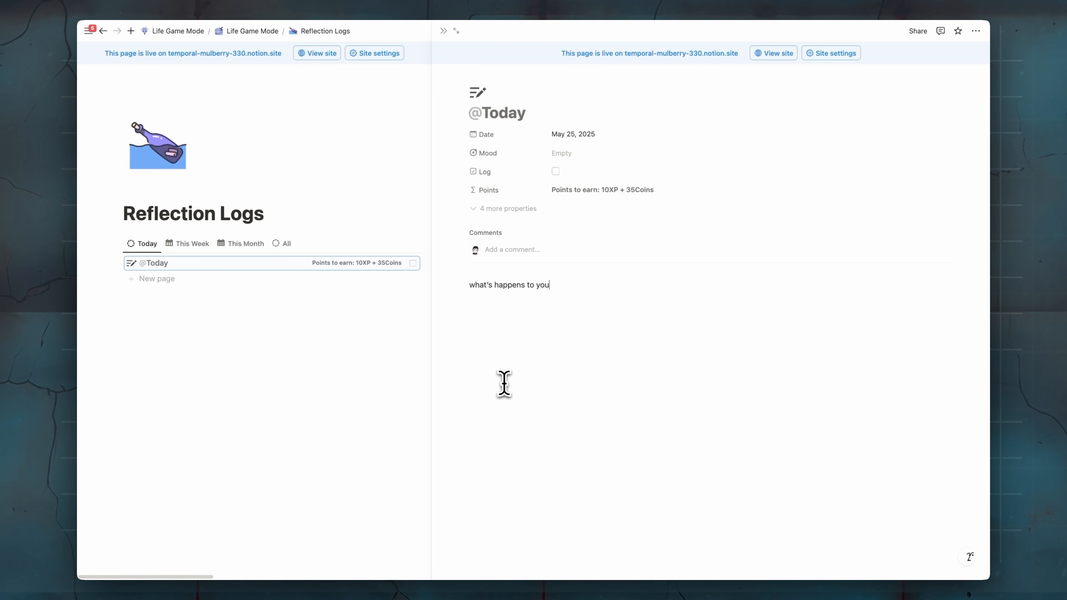
{"action": "type", "text": "today"}
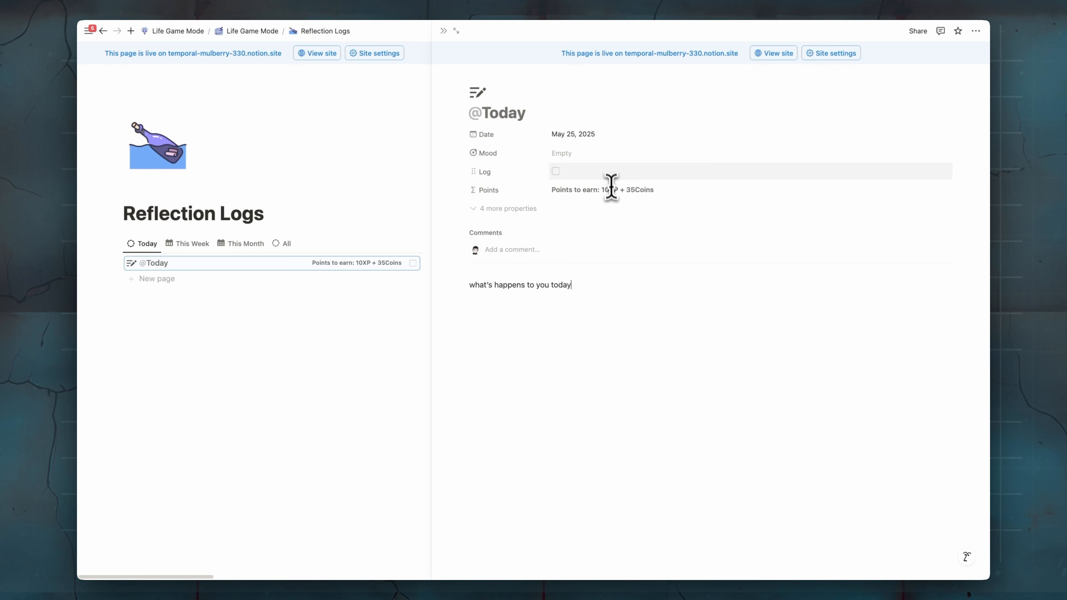
{"action": "left_click", "coordinate": [562, 153]}
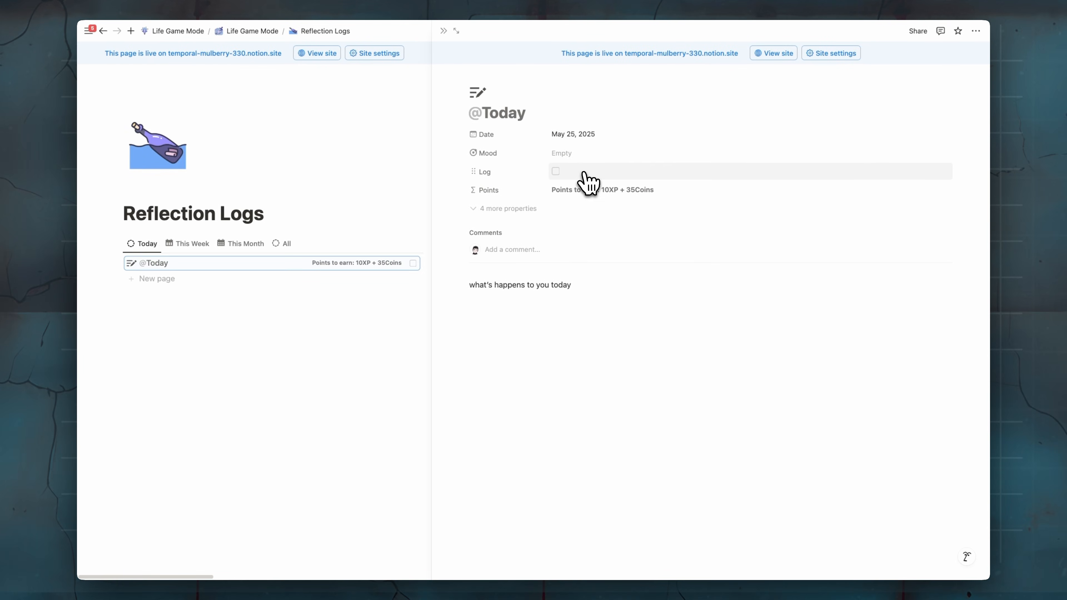
{"action": "left_click", "coordinate": [556, 171]}
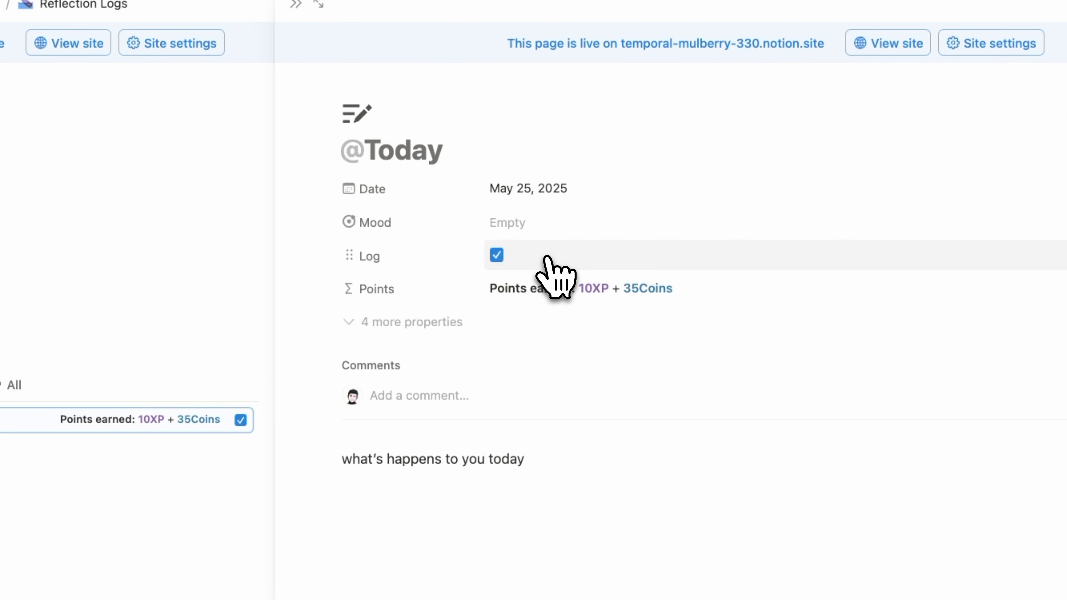
{"action": "mouse_move", "coordinate": [610, 316]}
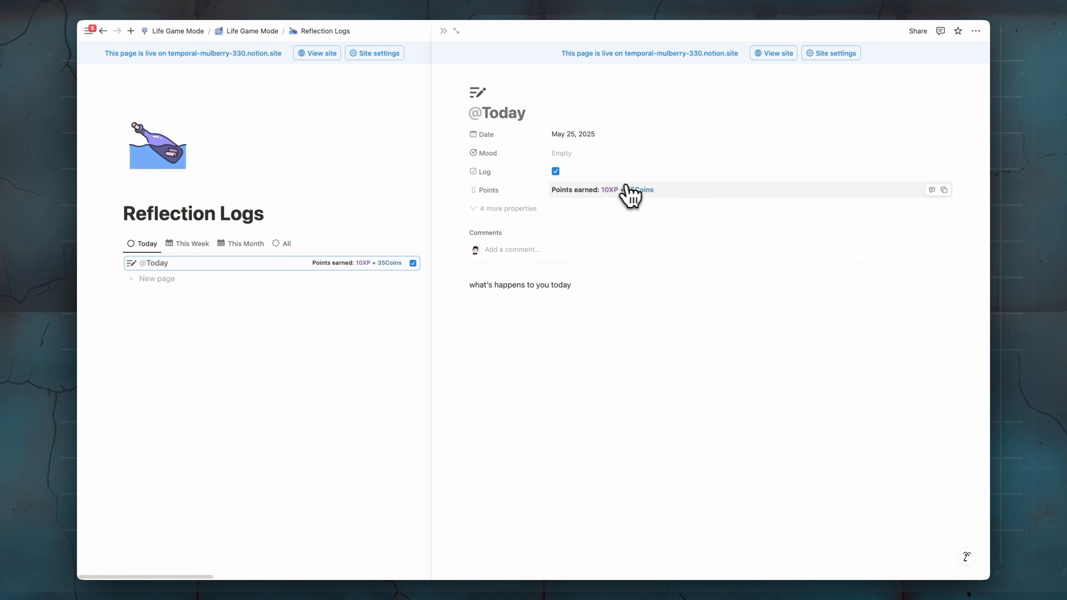
{"action": "mouse_move", "coordinate": [672, 197]}
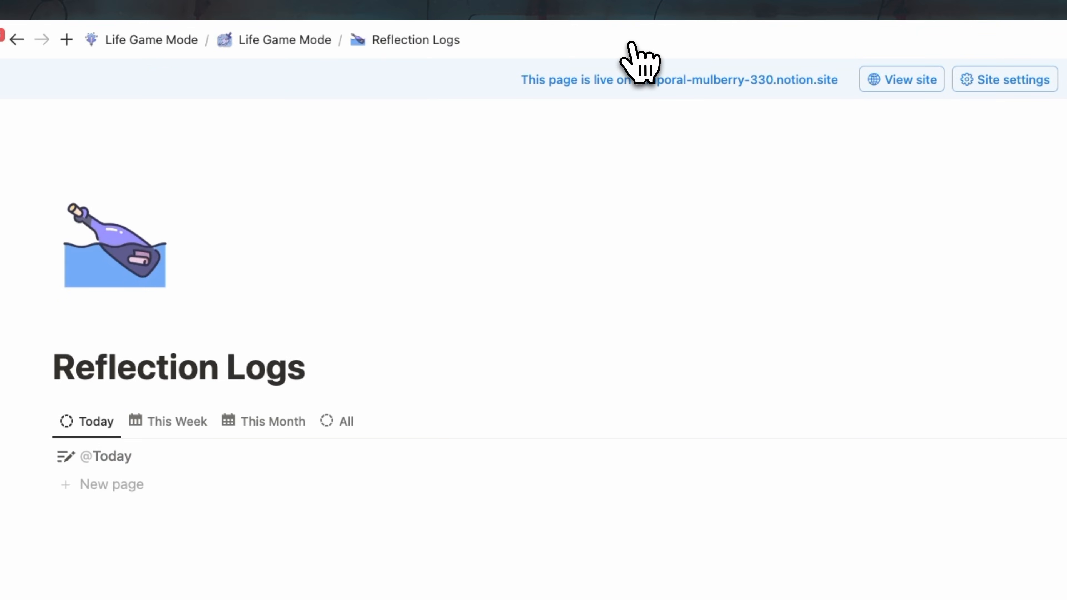
Step: Leave the entry and show this month's reflections as a calendar
{"action": "left_click", "coordinate": [314, 396]}
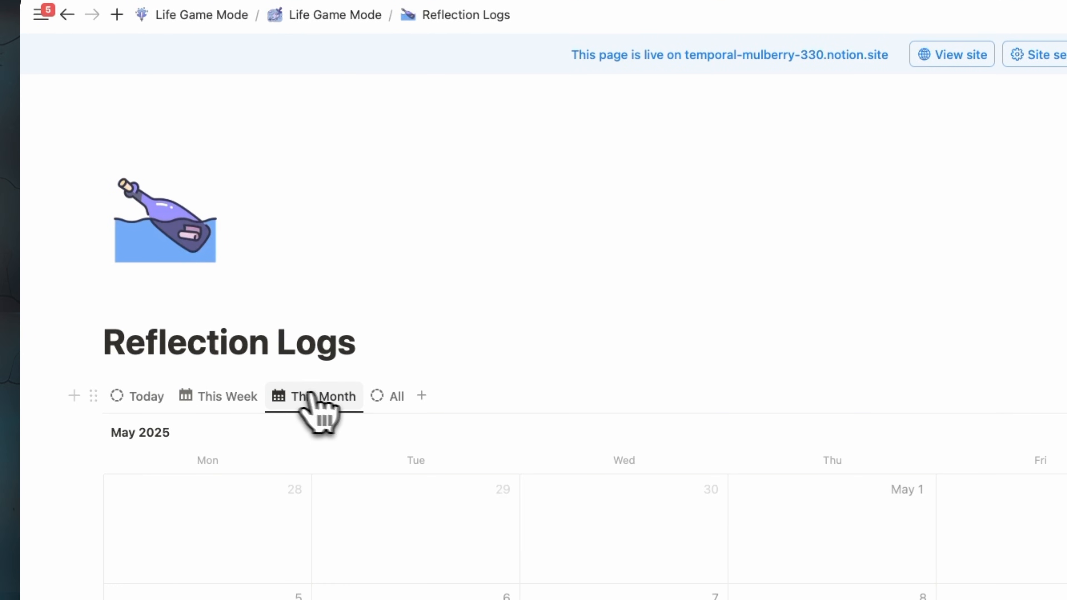
{"action": "left_click", "coordinate": [396, 397]}
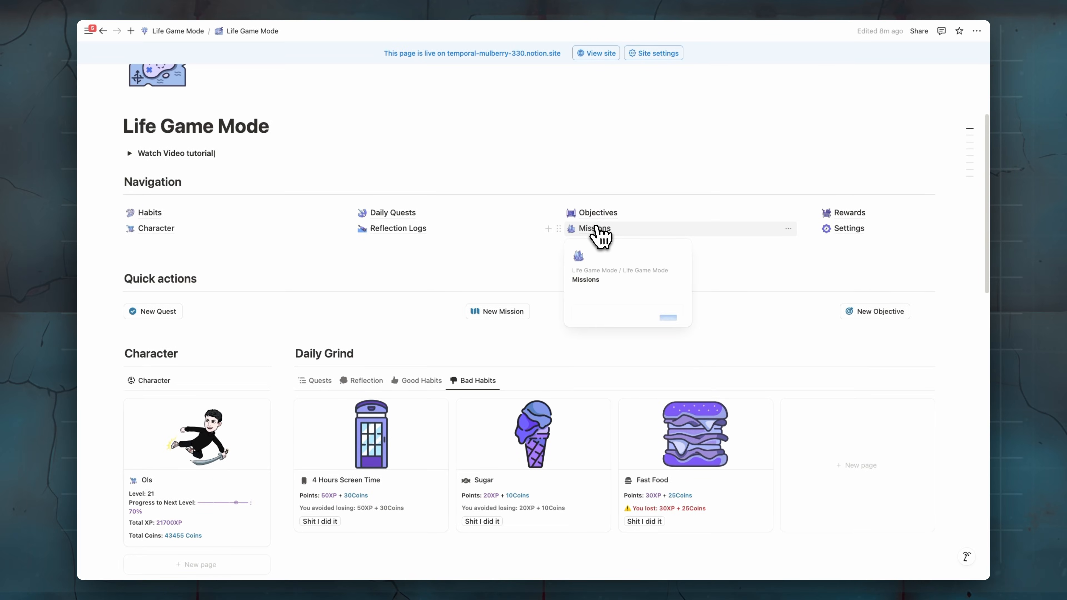
Step: Add the objective 'Gain 75kg and 12% body fat' from the Objectives page and begin setting its dates
{"action": "left_click", "coordinate": [596, 213]}
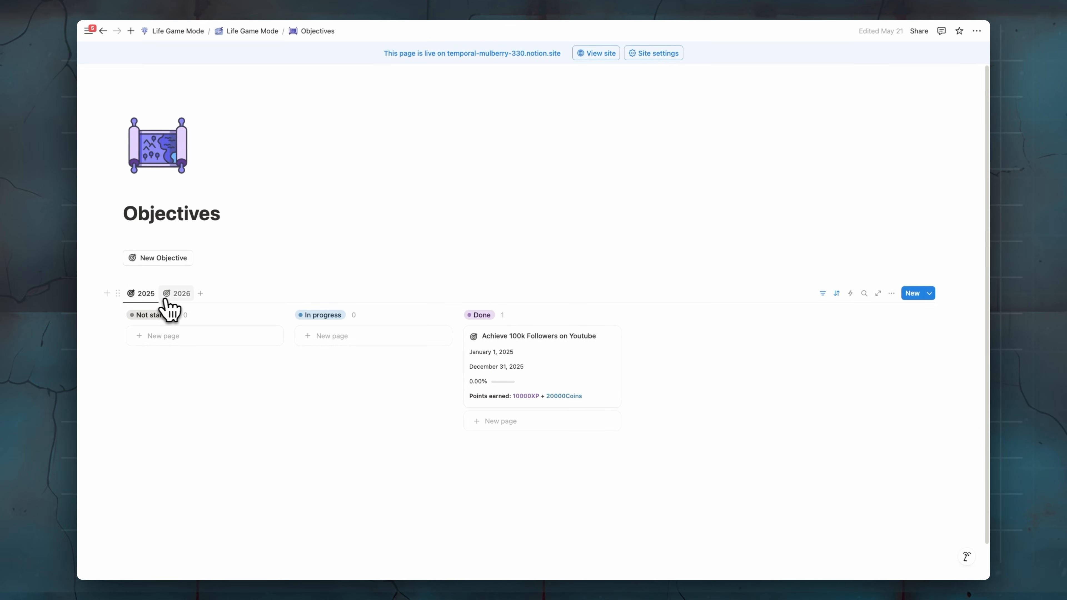
{"action": "left_click", "coordinate": [158, 257]}
{"action": "type", "text": "Build my dream"}
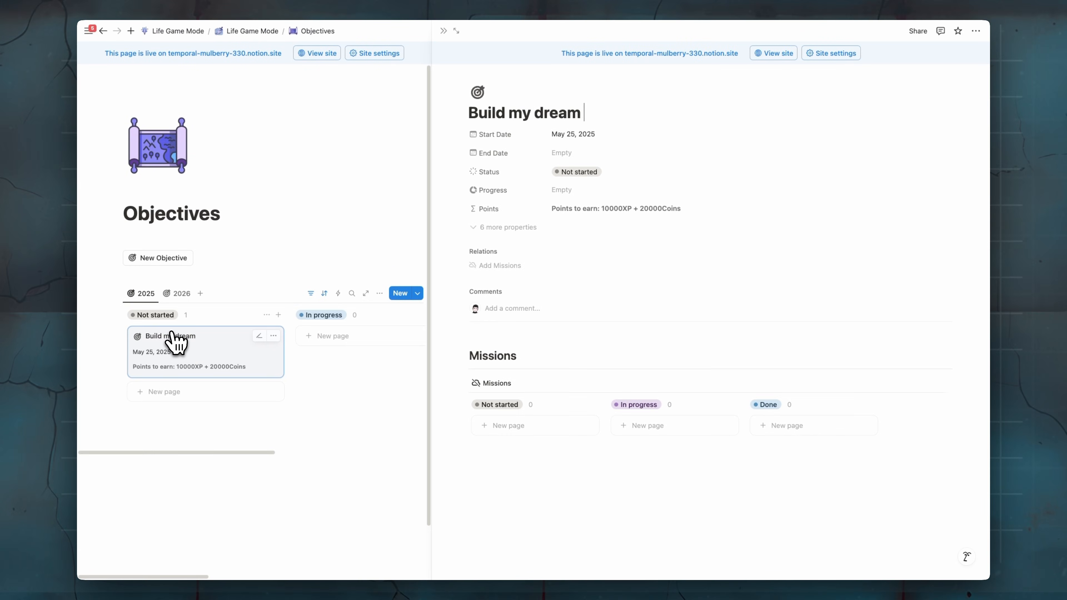
{"action": "type", "text": "physic"}
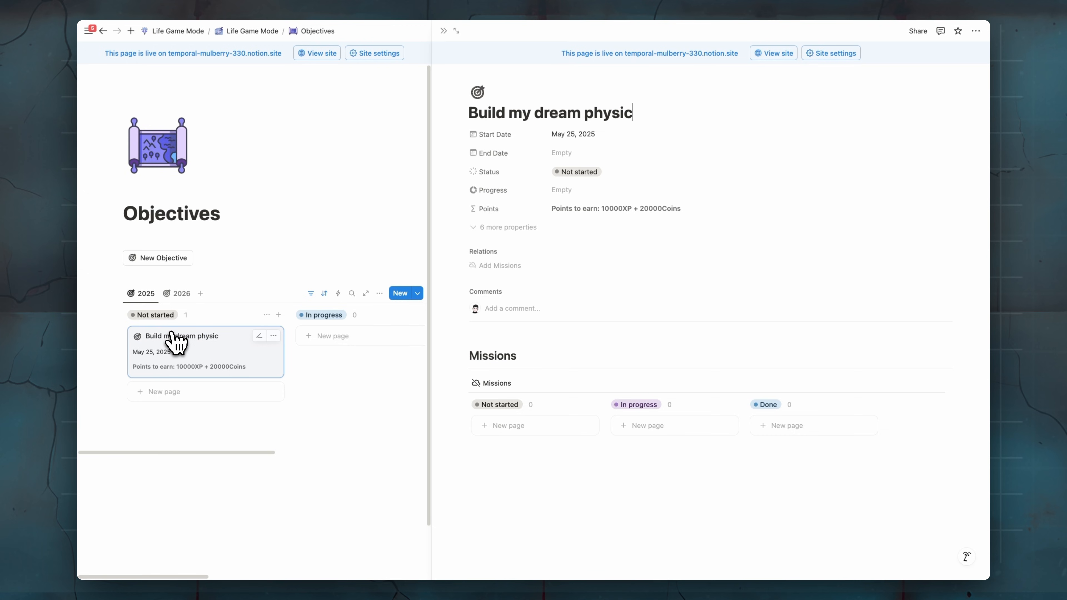
{"action": "type", "text": "G"}
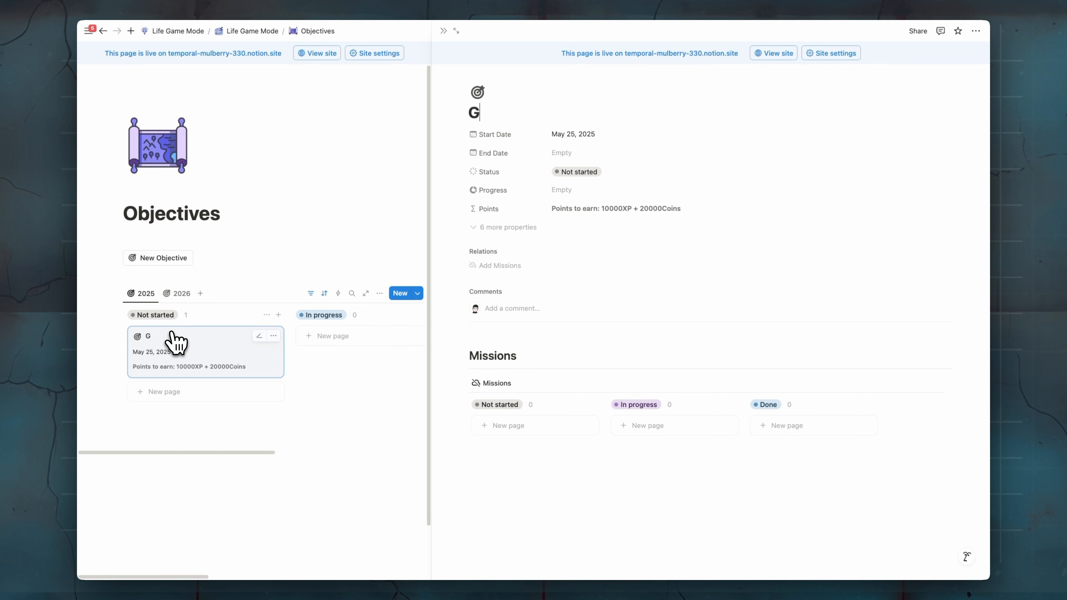
{"action": "type", "text": "ain 75kg"}
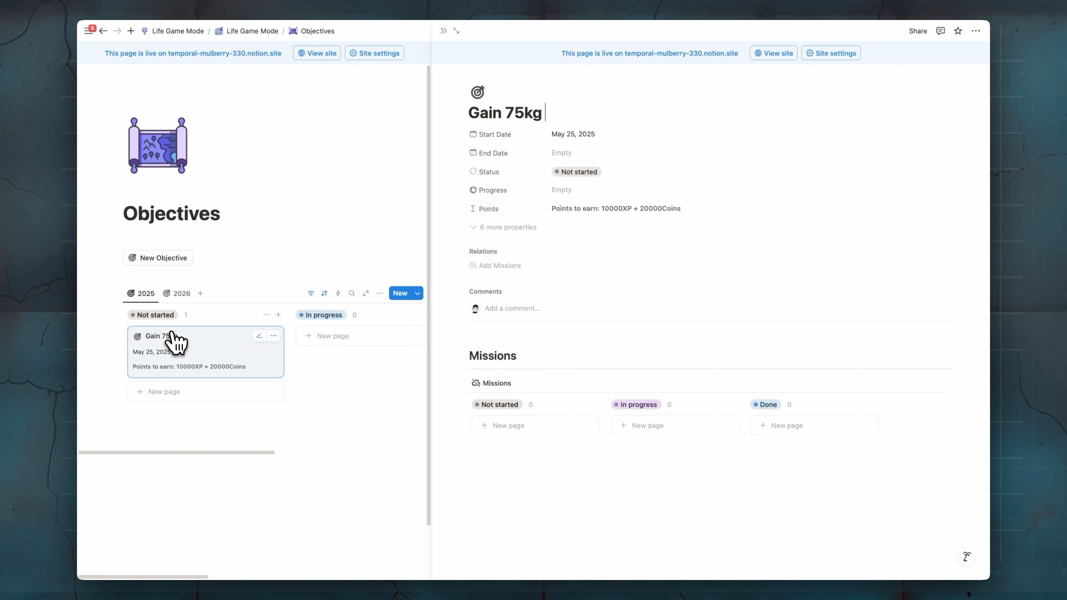
{"action": "type", "text": "and 12% body fat"}
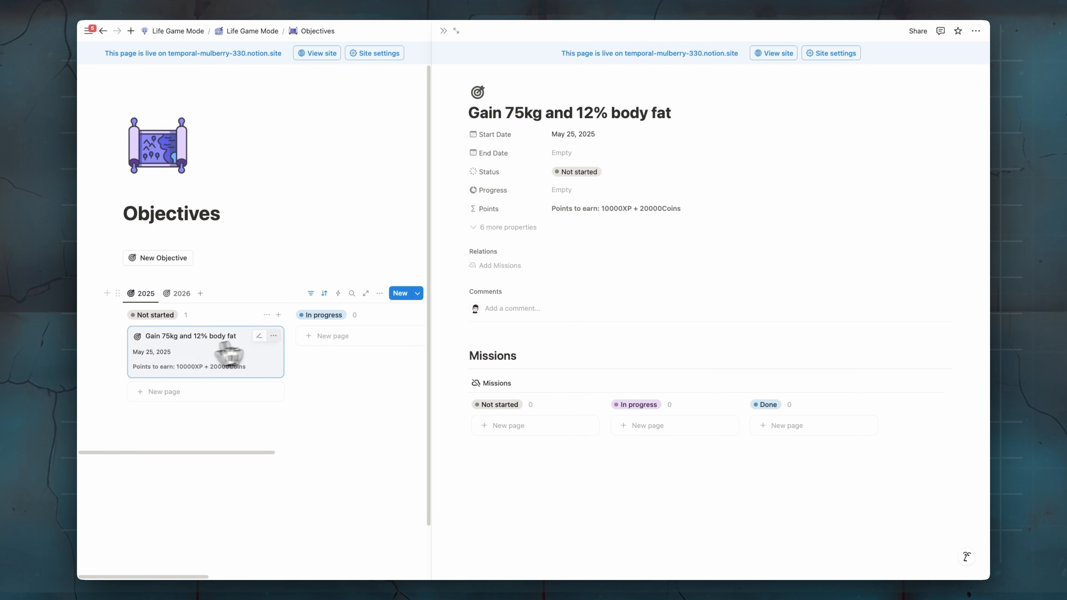
{"action": "left_click", "coordinate": [573, 134]}
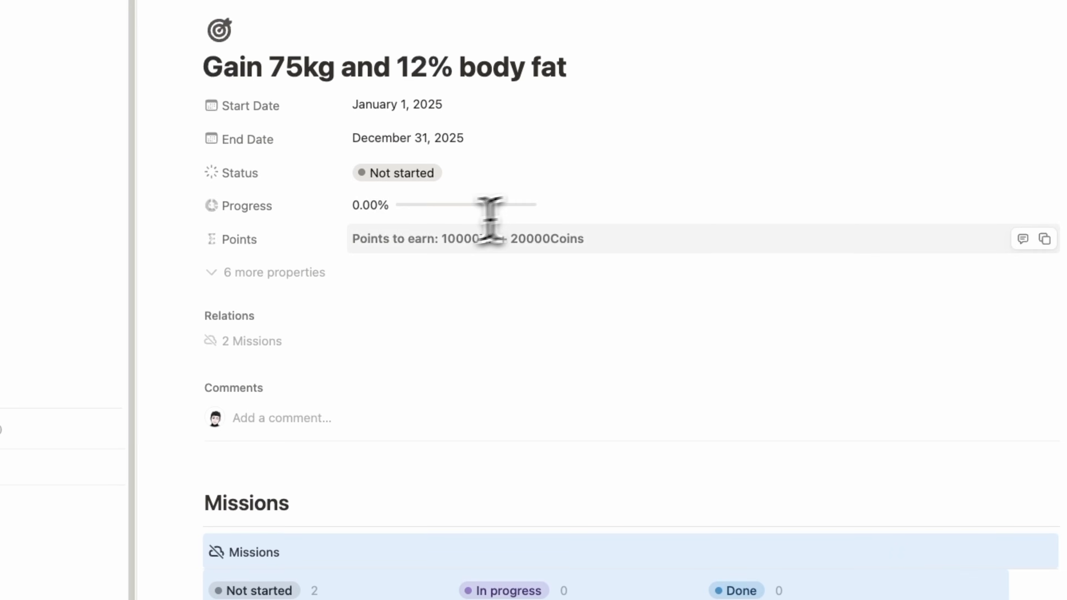
Step: Review the objective's missions and set its status to Done at 100%, earning 10000XP and 20000 coins
{"action": "scroll", "scroll_direction": "down", "scroll_amount": 3}
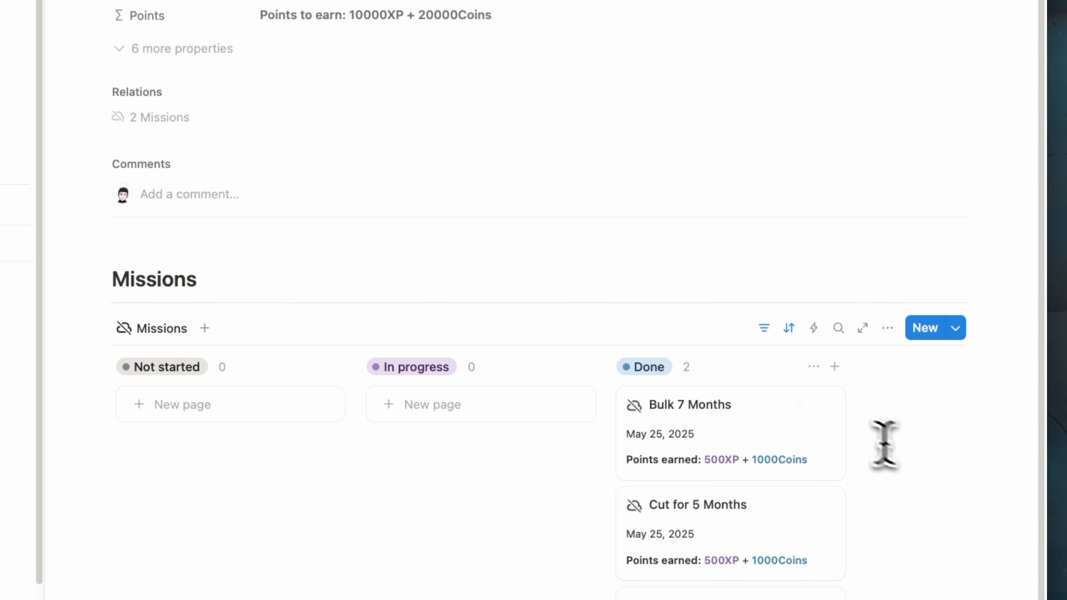
{"action": "scroll", "scroll_direction": "up", "scroll_amount": 3}
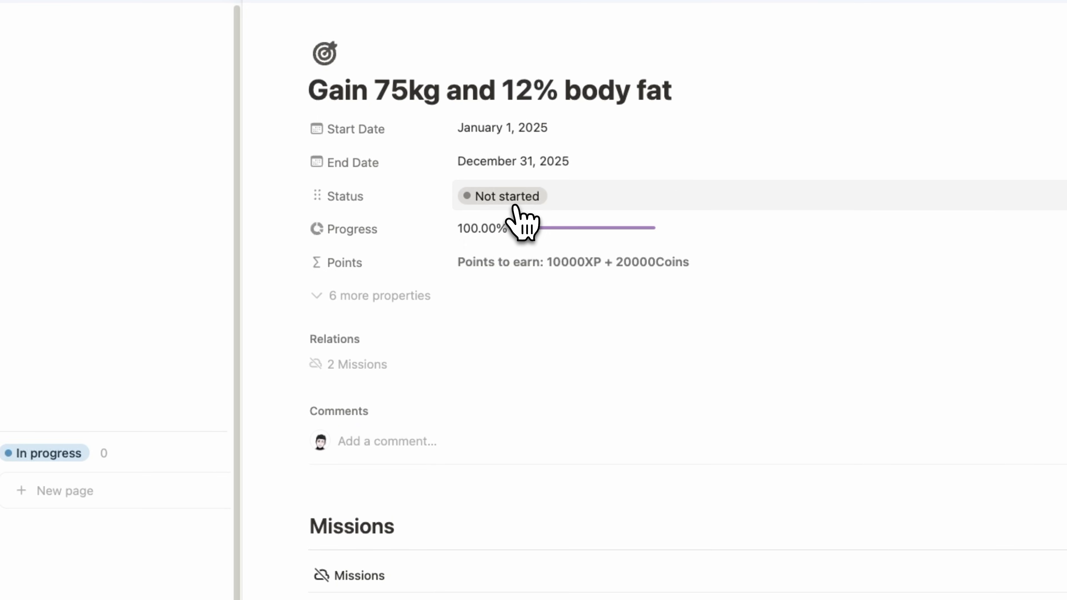
{"action": "left_click", "coordinate": [500, 196]}
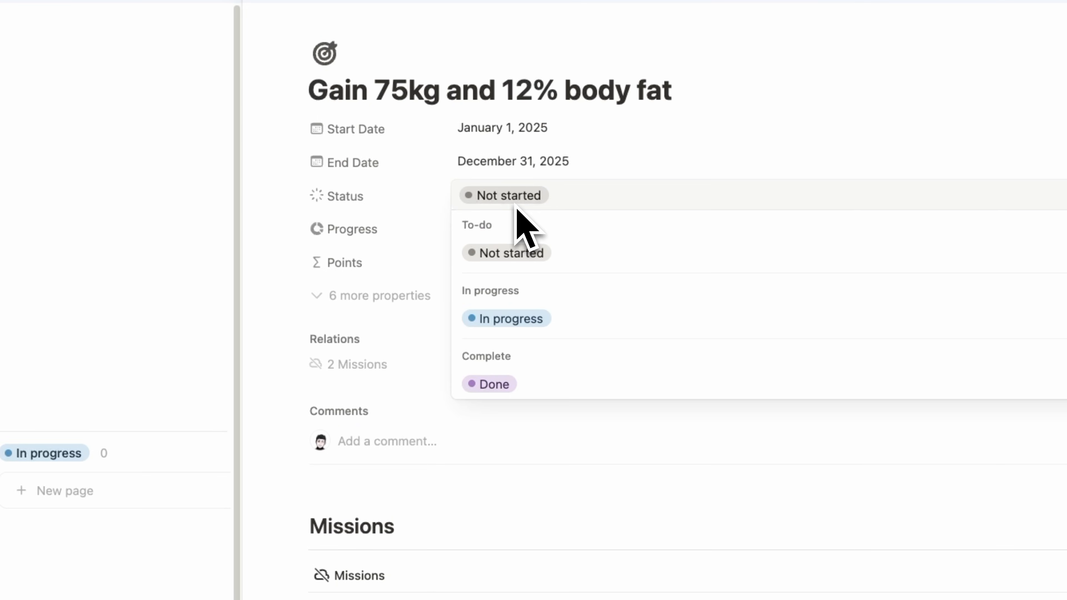
{"action": "left_click", "coordinate": [489, 384]}
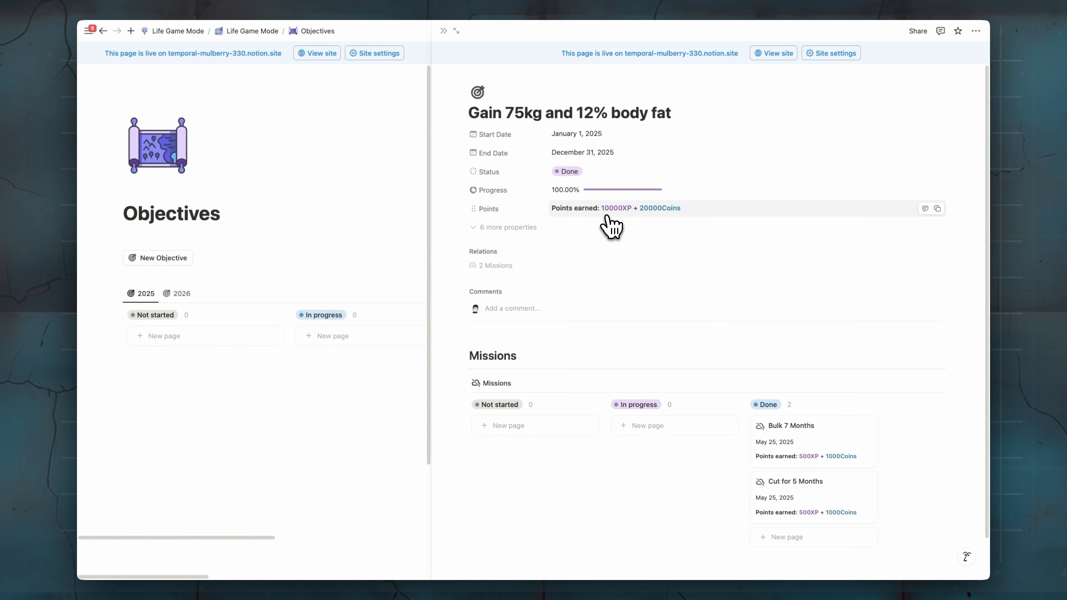
{"action": "mouse_move", "coordinate": [513, 123]}
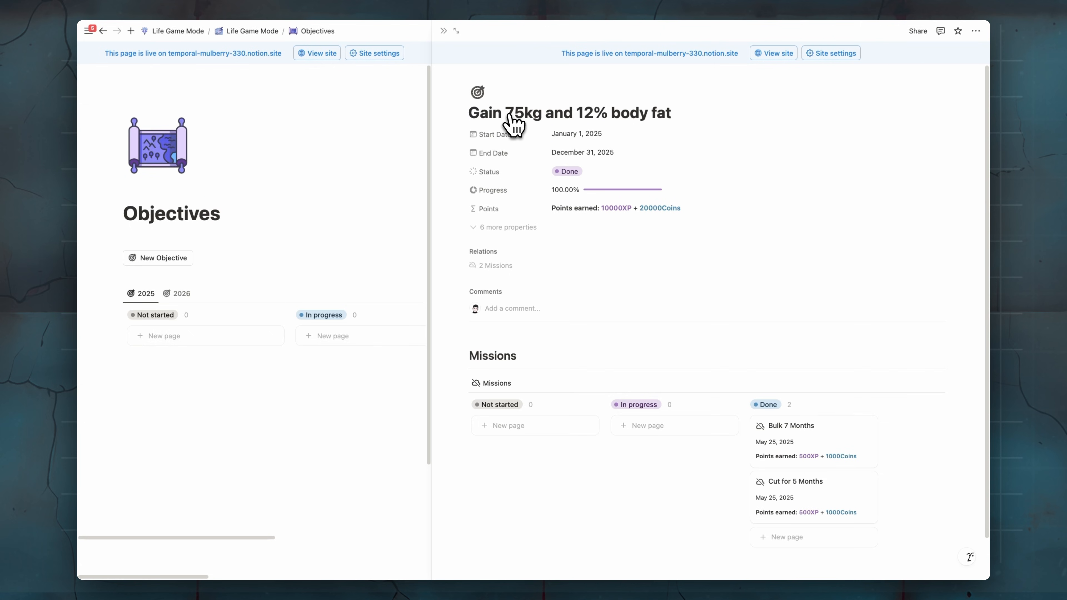
{"action": "mouse_move", "coordinate": [834, 434]}
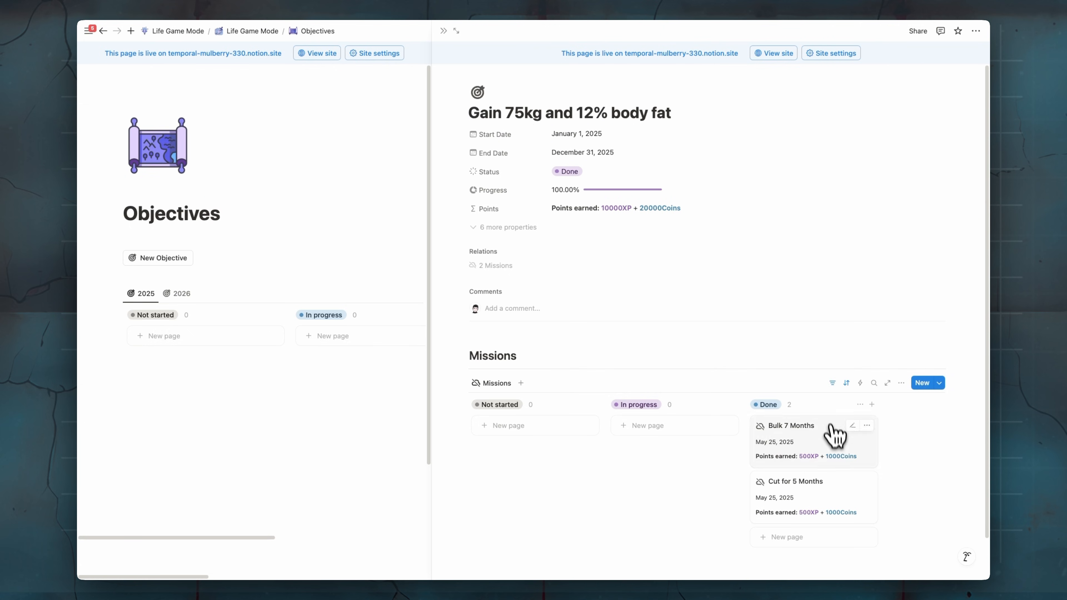
Step: Add the 'Eat 2500 calories every day' task to Bulk 7 Months and mark its tasks Done
{"action": "left_click", "coordinate": [791, 425]}
{"action": "type", "text": "Eat 2"}
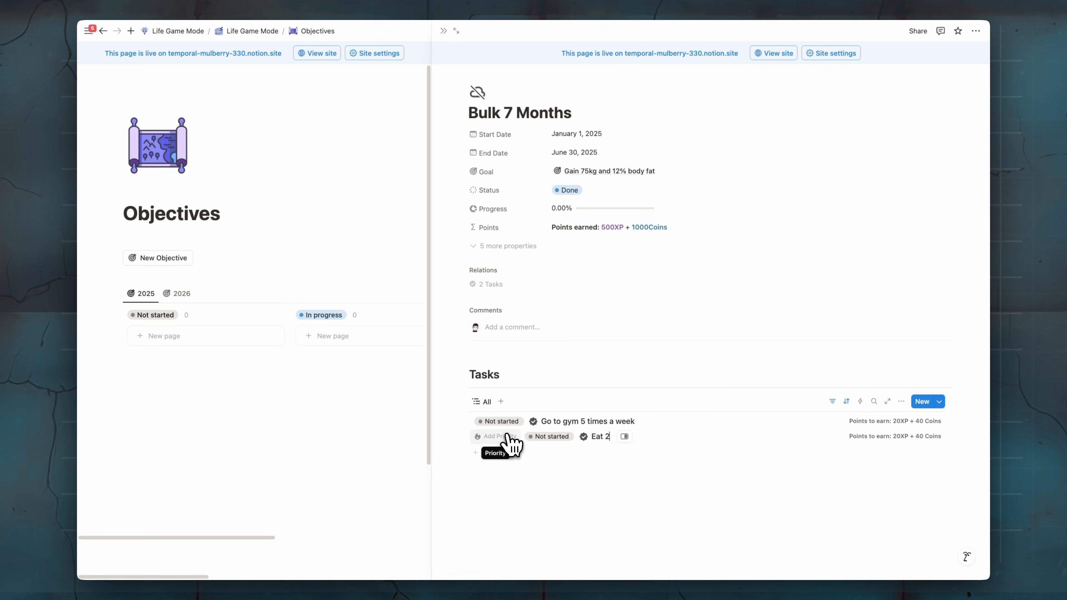
{"action": "type", "text": "500 calories every day"}
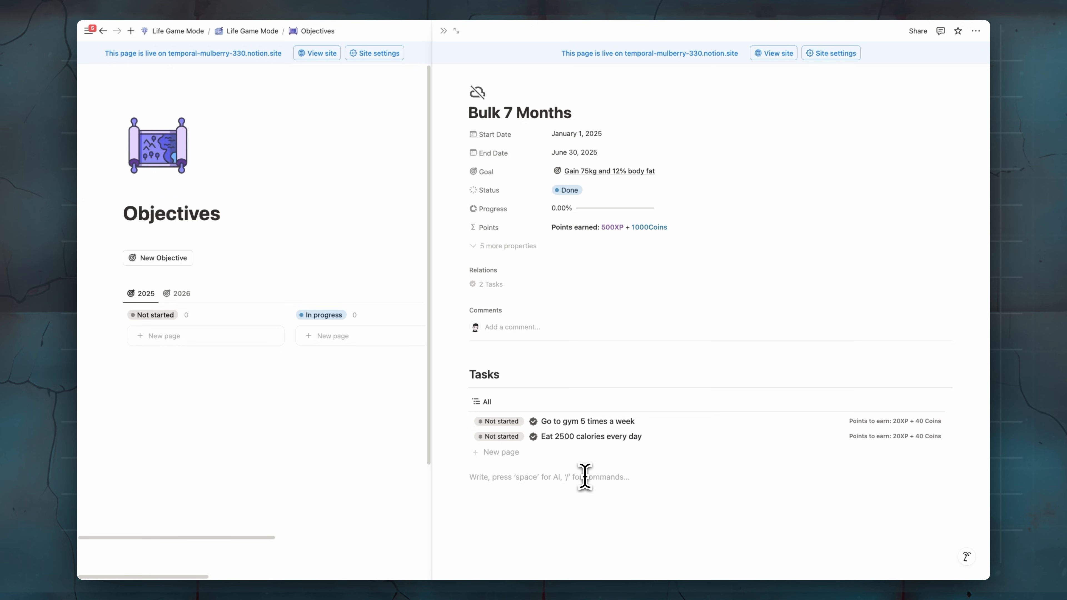
{"action": "left_click", "coordinate": [499, 421]}
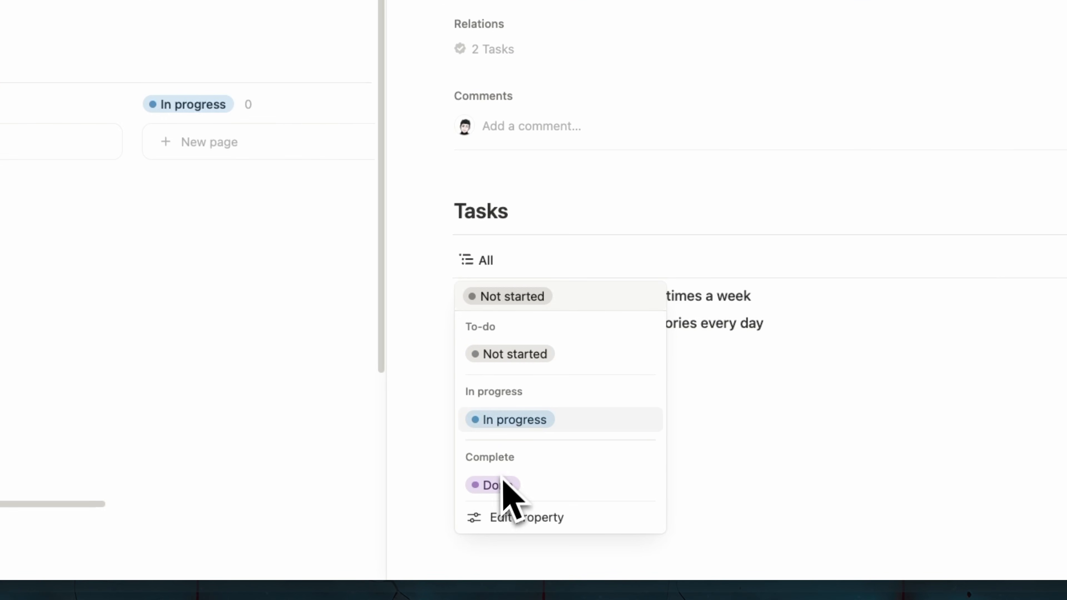
{"action": "left_click", "coordinate": [492, 484]}
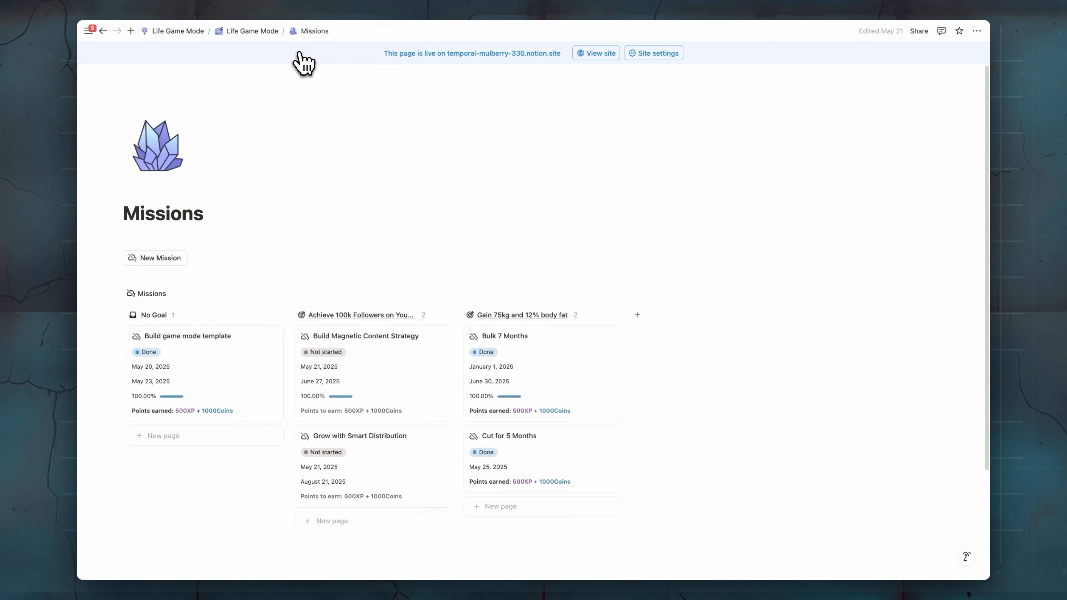
Step: Return to the Life Game Mode home and scroll to the Rewards gallery of five rewards
{"action": "left_click", "coordinate": [251, 31]}
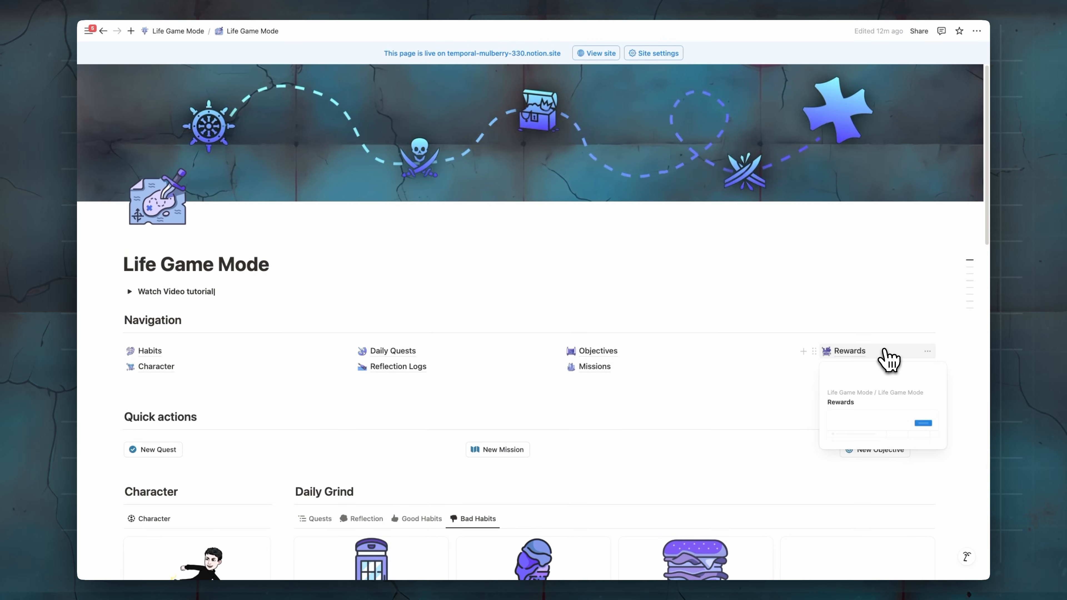
{"action": "scroll", "scroll_direction": "down", "scroll_amount": 3}
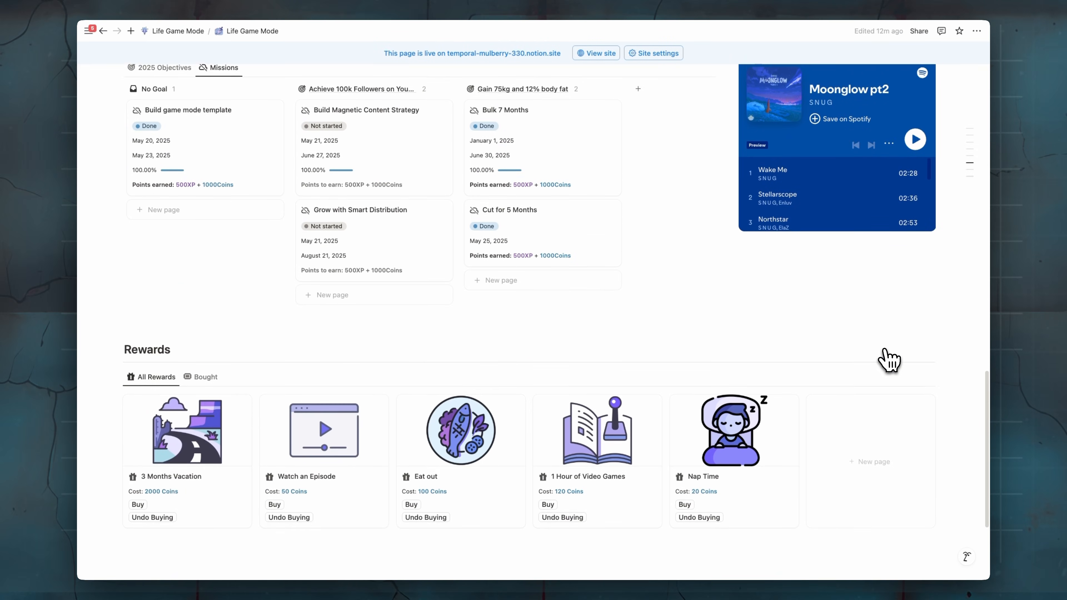
{"action": "scroll", "scroll_direction": "down", "scroll_amount": 3}
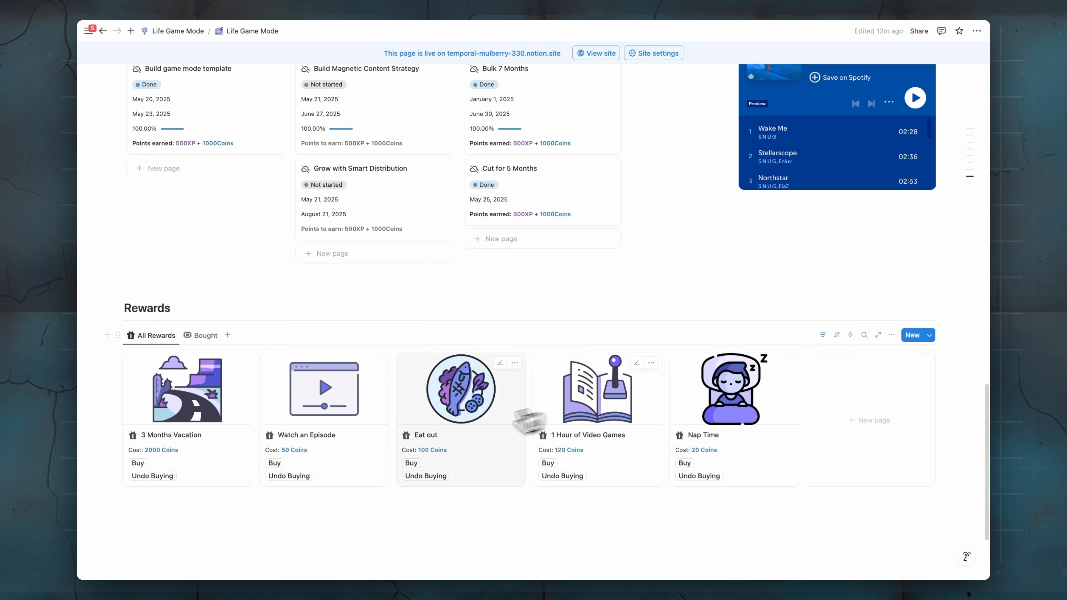
{"action": "mouse_move", "coordinate": [294, 519]}
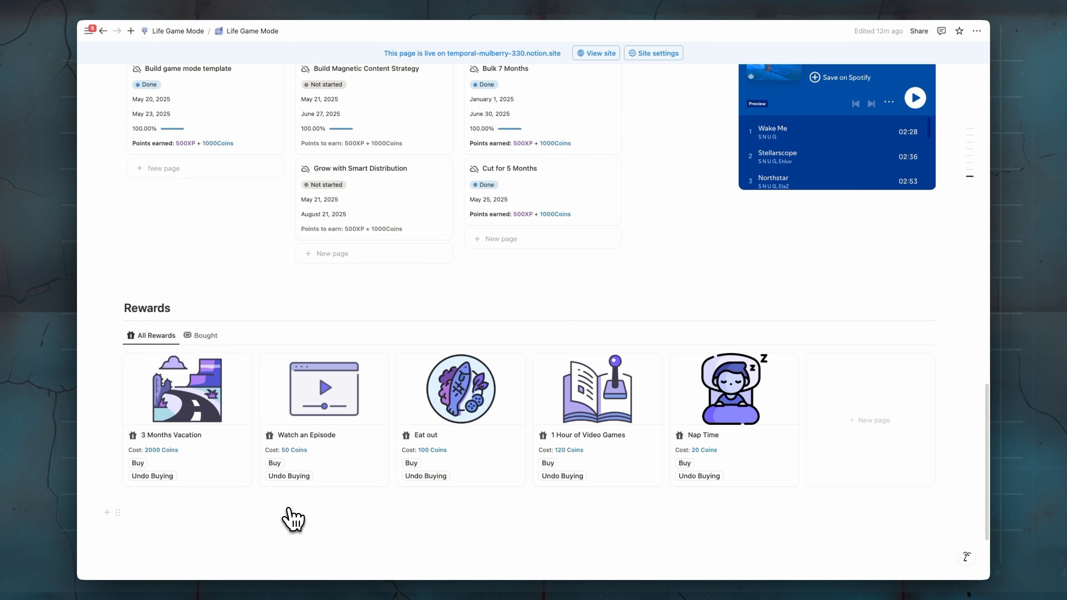
{"action": "mouse_move", "coordinate": [576, 475]}
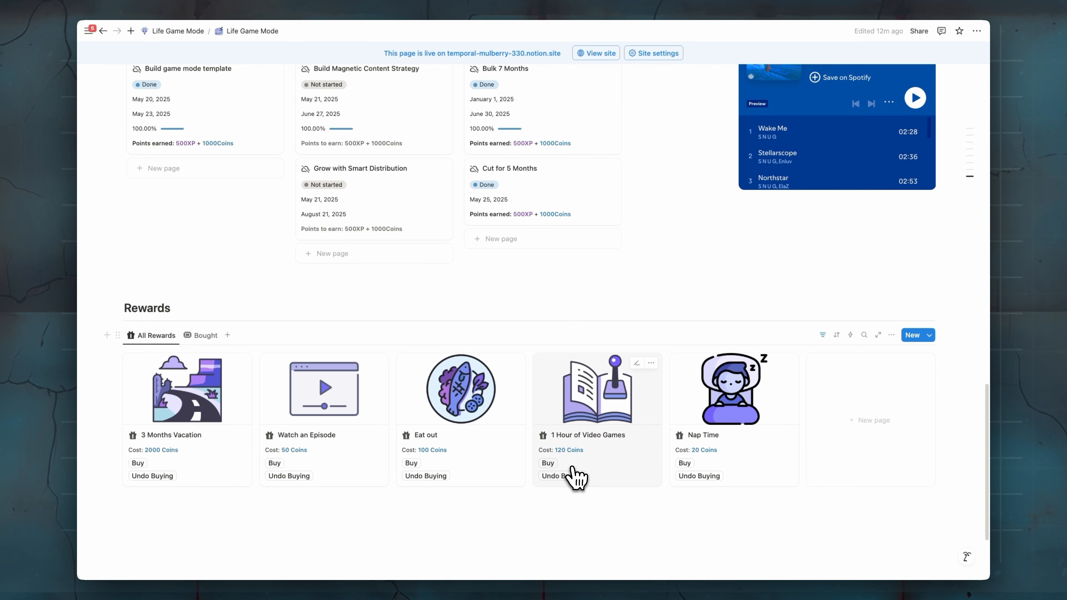
Step: Buy the 1 Hour of Video Games reward three times so it reads 3 Times
{"action": "left_click", "coordinate": [547, 463]}
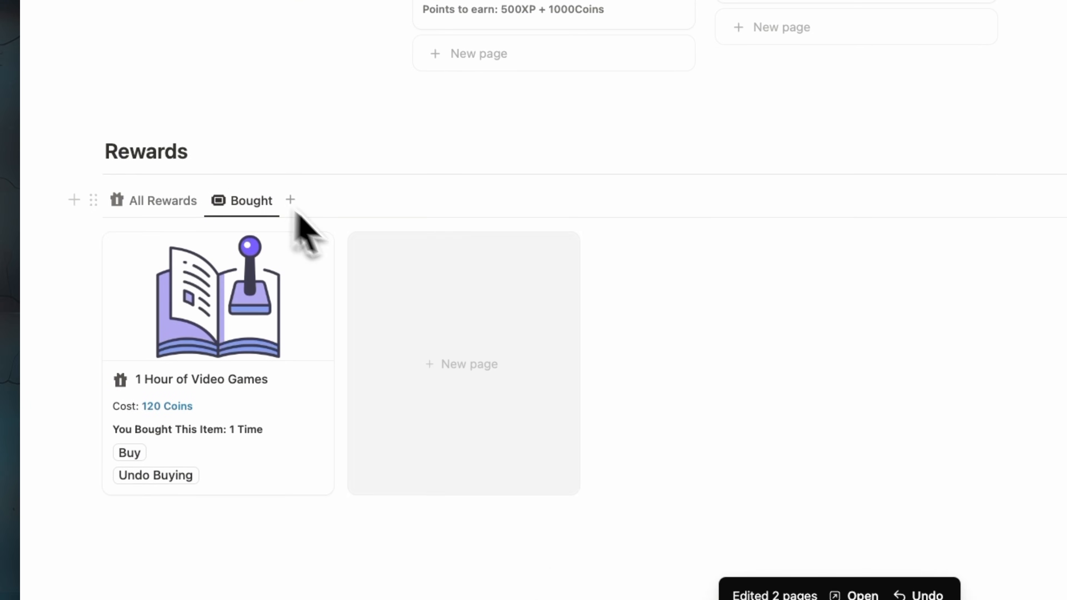
{"action": "mouse_move", "coordinate": [255, 442]}
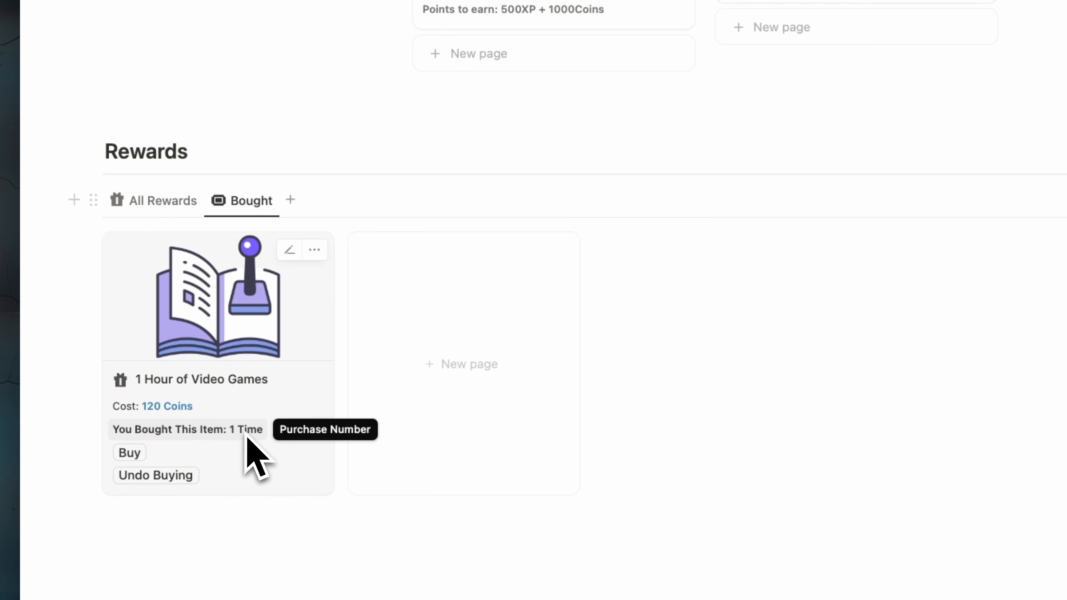
{"action": "left_click", "coordinate": [129, 452]}
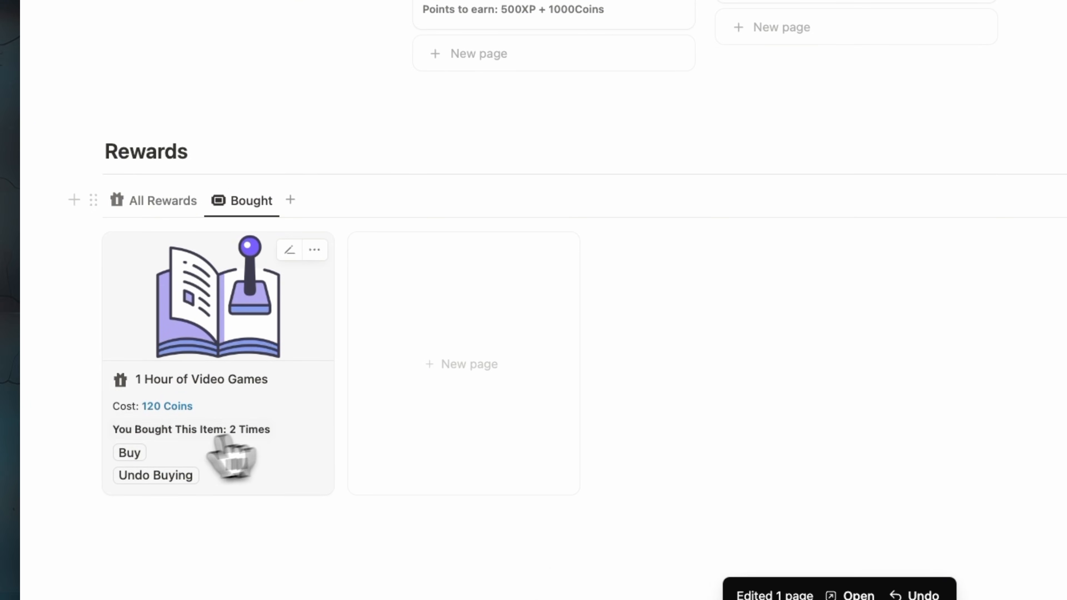
{"action": "left_click", "coordinate": [130, 452]}
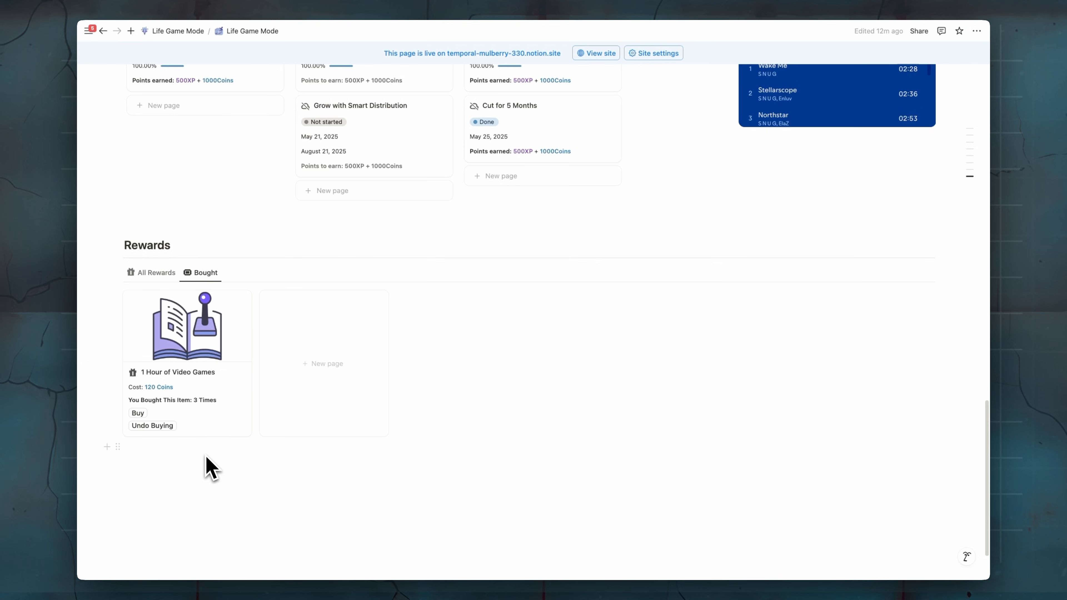
{"action": "mouse_move", "coordinate": [191, 415]}
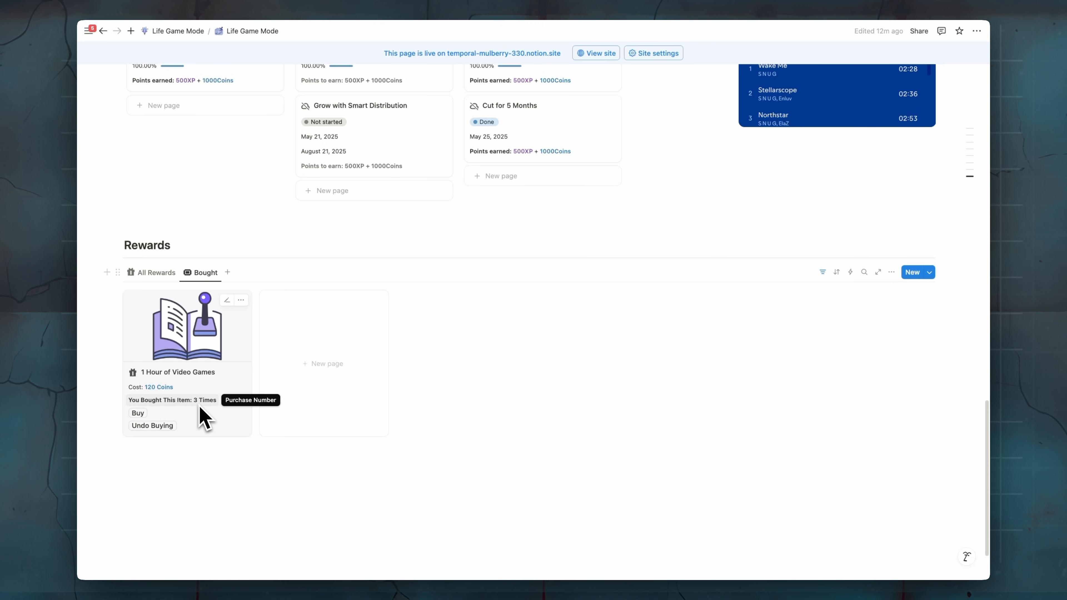
{"action": "scroll", "scroll_direction": "up", "scroll_amount": 3}
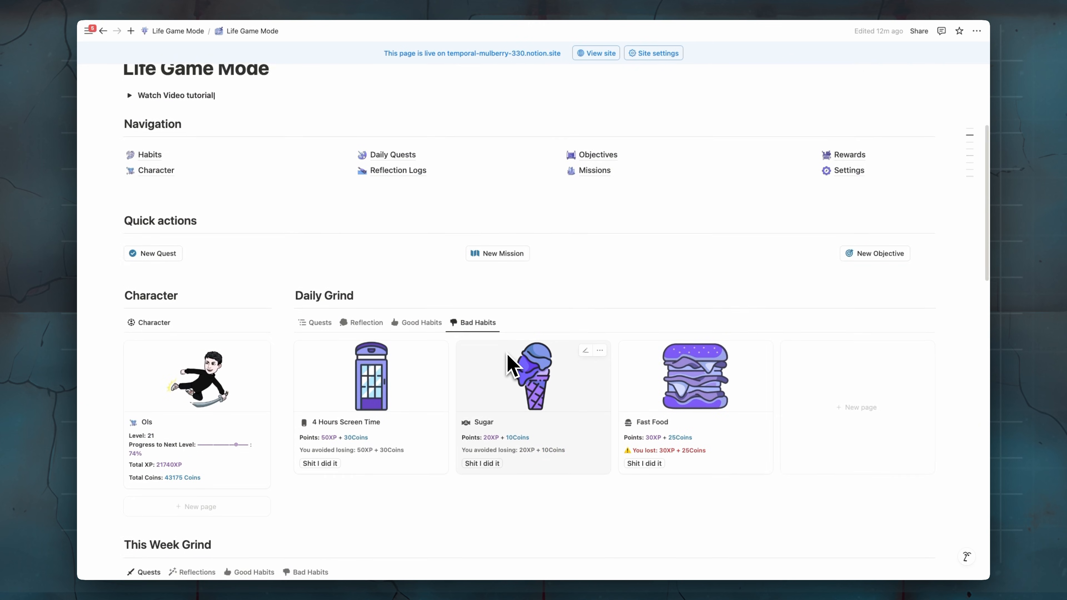
{"action": "scroll", "scroll_direction": "down", "scroll_amount": 3}
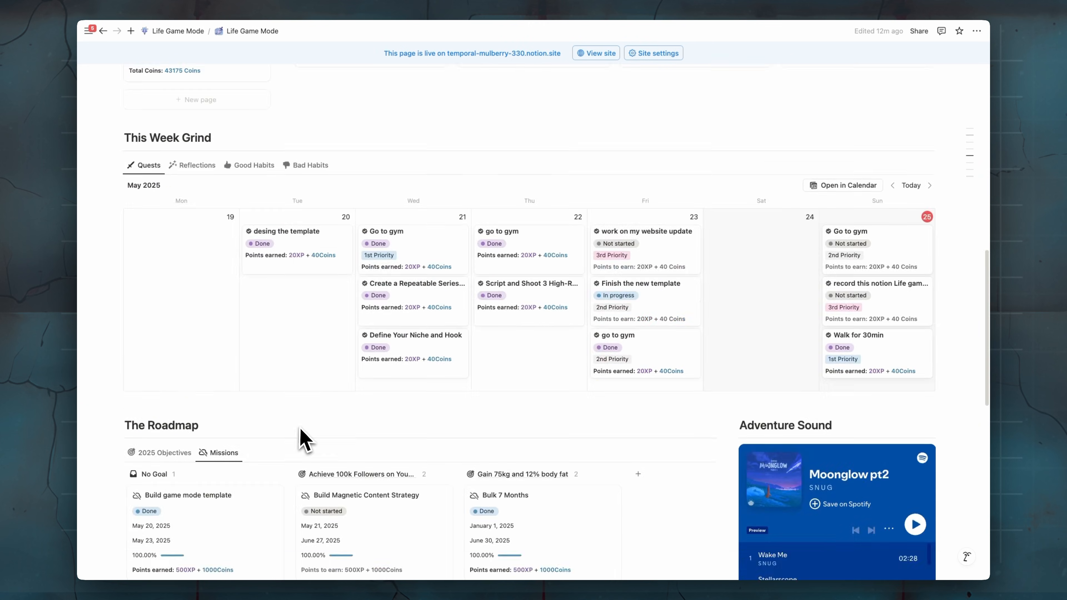
{"action": "scroll", "scroll_direction": "down", "scroll_amount": 3}
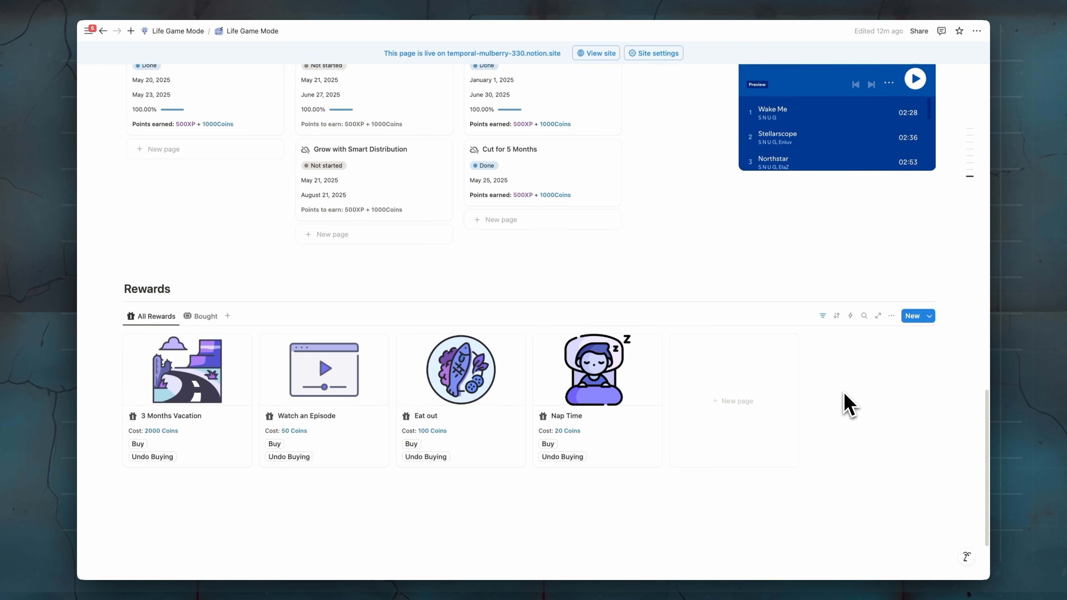
{"action": "scroll", "scroll_direction": "up", "scroll_amount": 3}
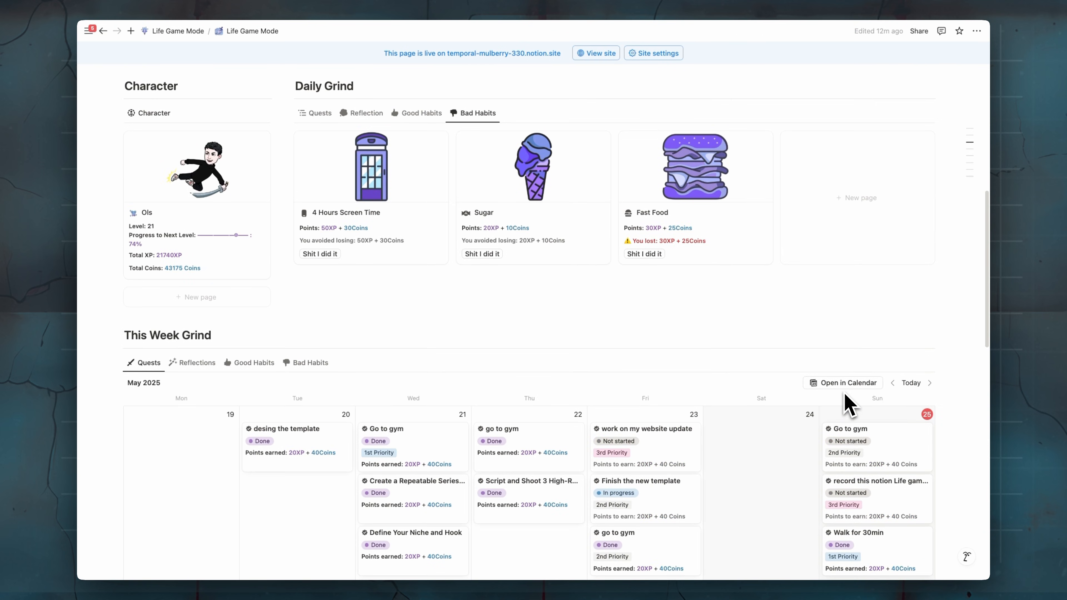
{"action": "scroll", "scroll_direction": "up", "scroll_amount": 3}
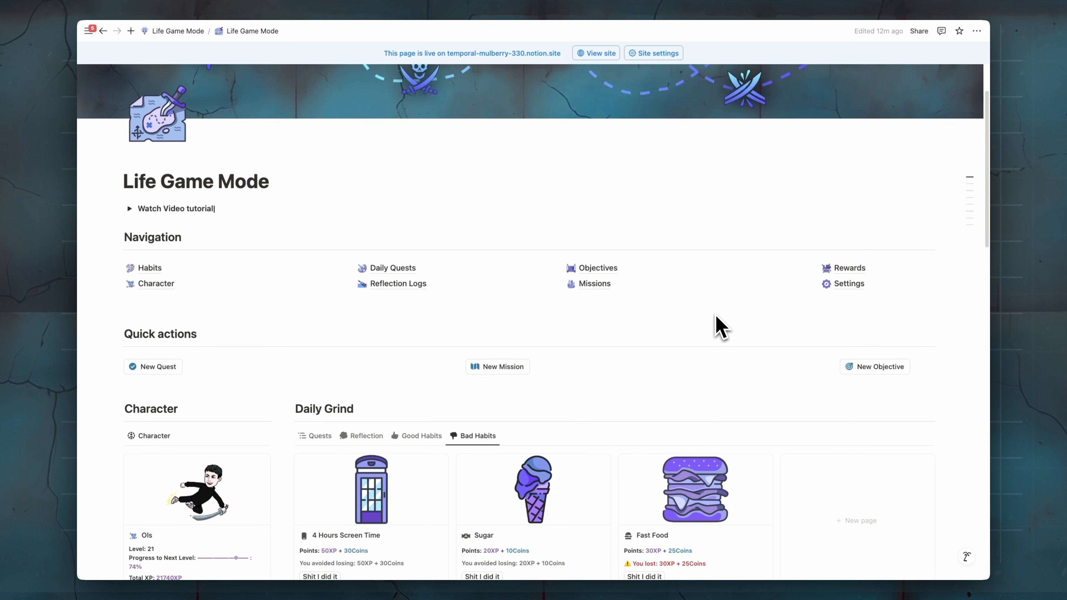
{"action": "scroll", "scroll_direction": "up", "scroll_amount": 3}
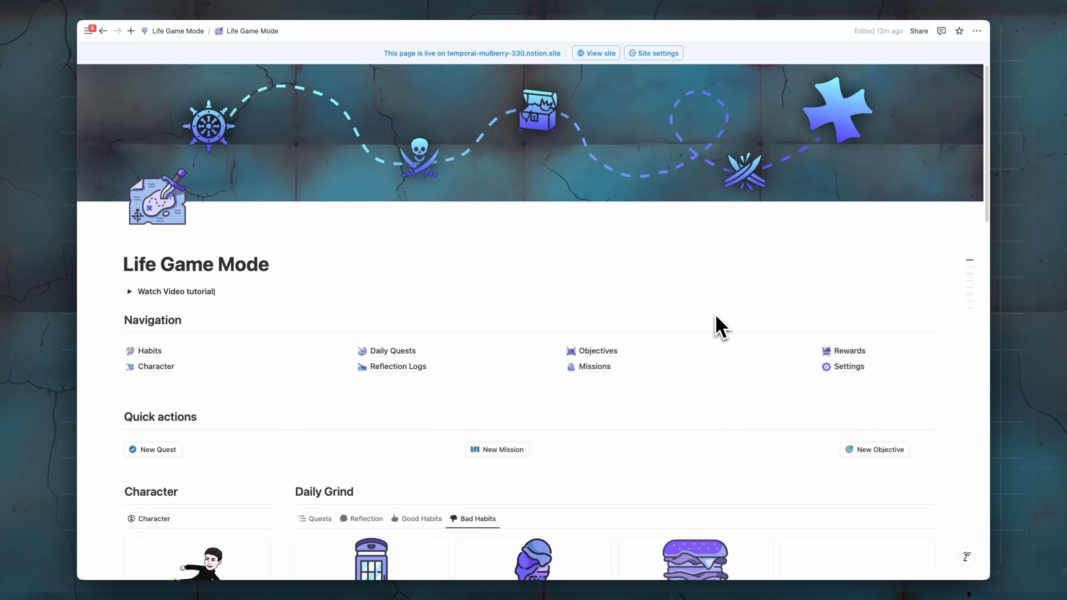